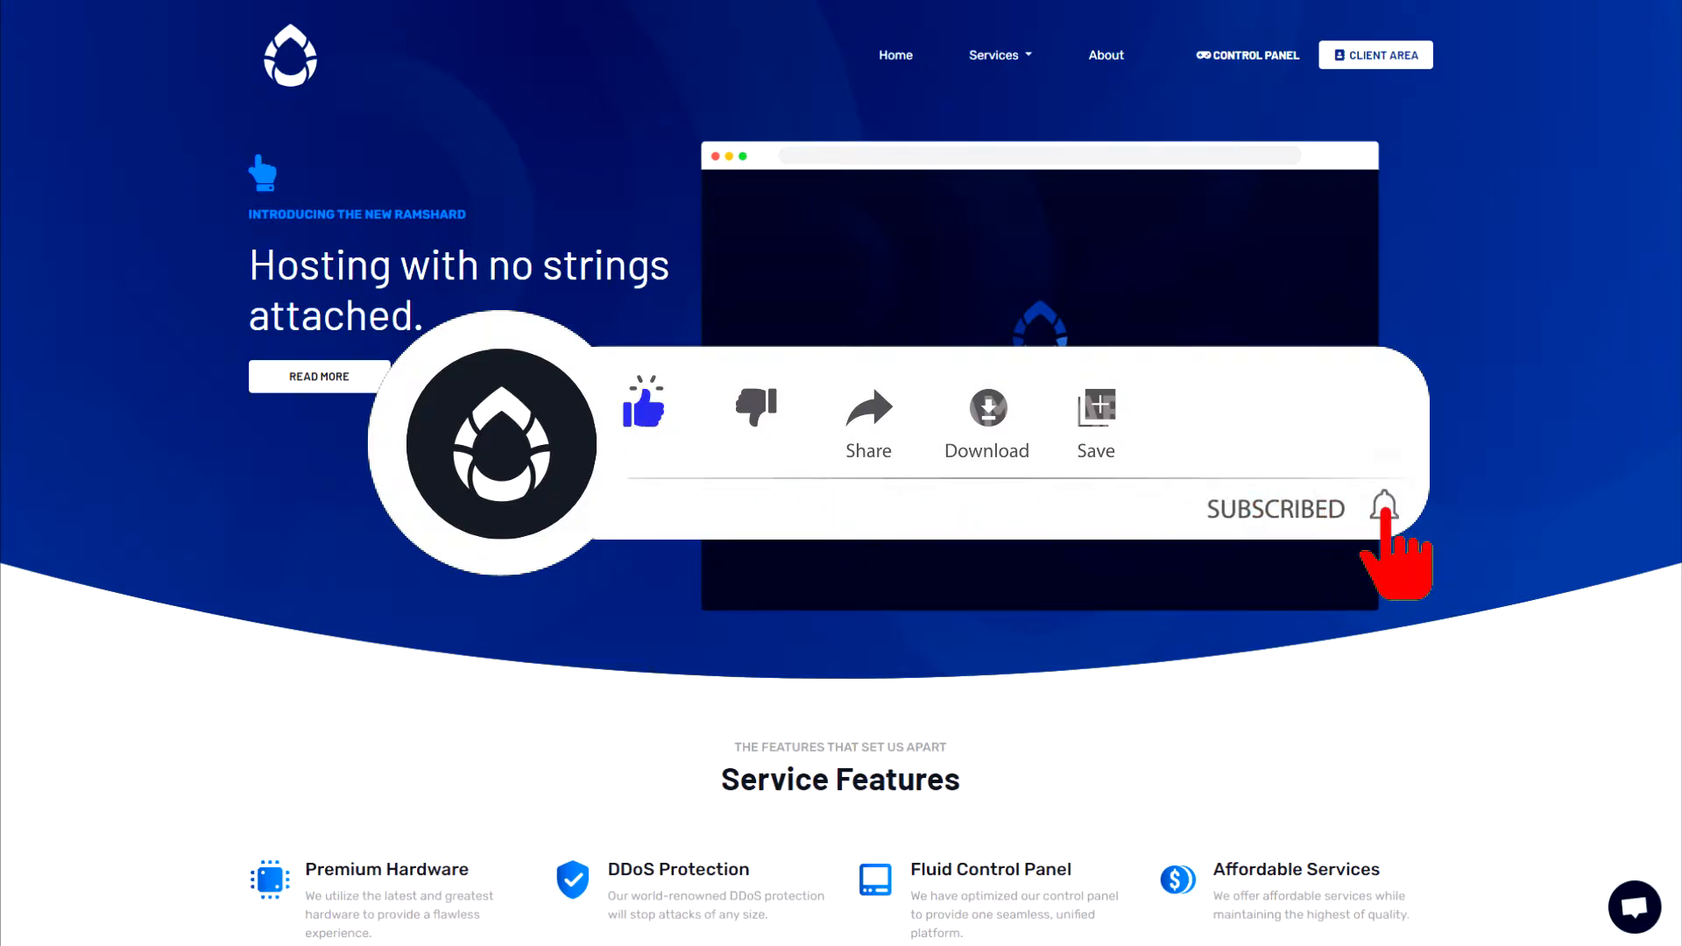
# Go to the tutorial server's control panel page from the RAMShard website
pyautogui.click(1387, 508)
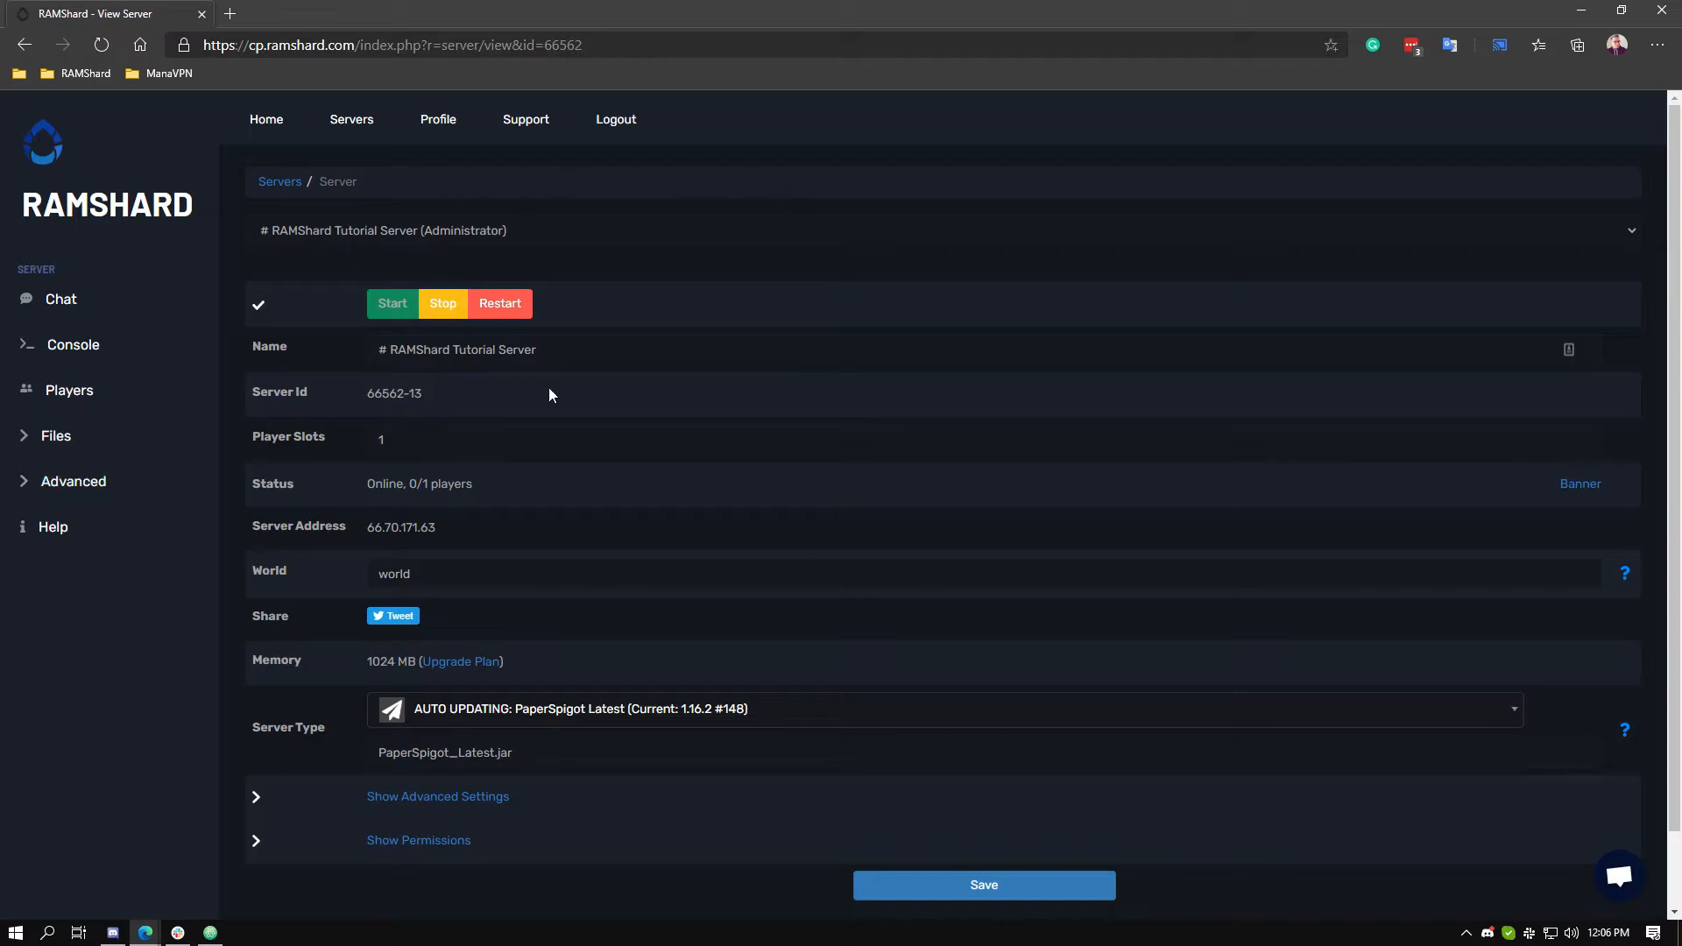
# Reach the FTP File Access browser from the server's Files menu
pyautogui.click(55, 436)
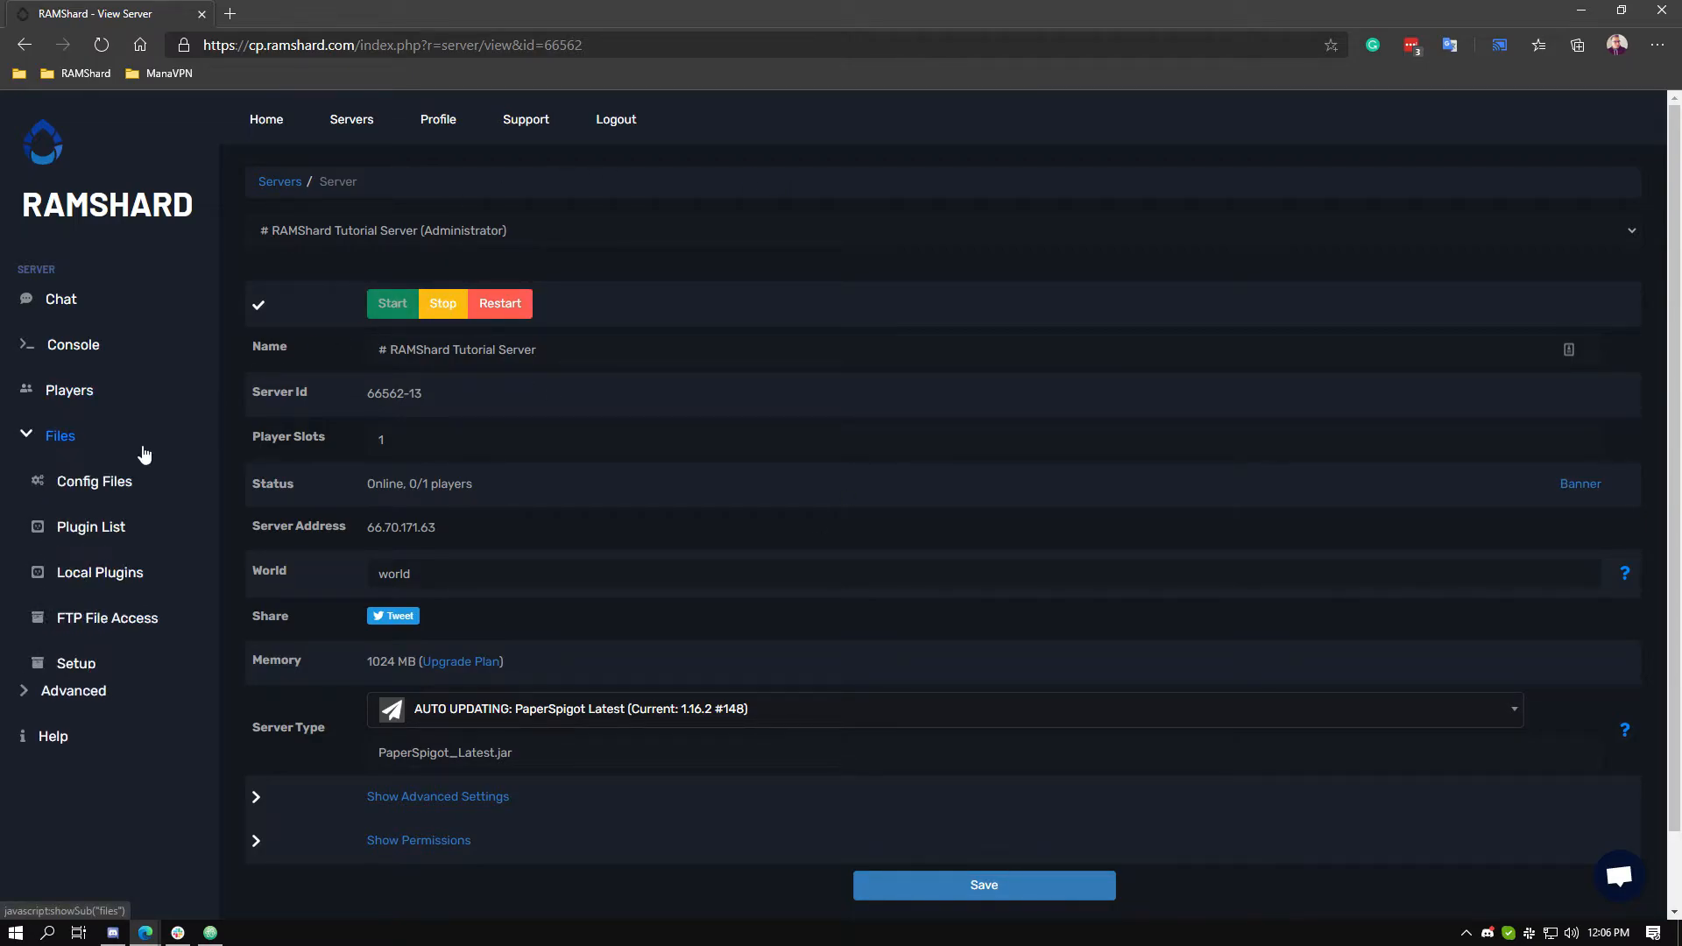
pyautogui.click(107, 617)
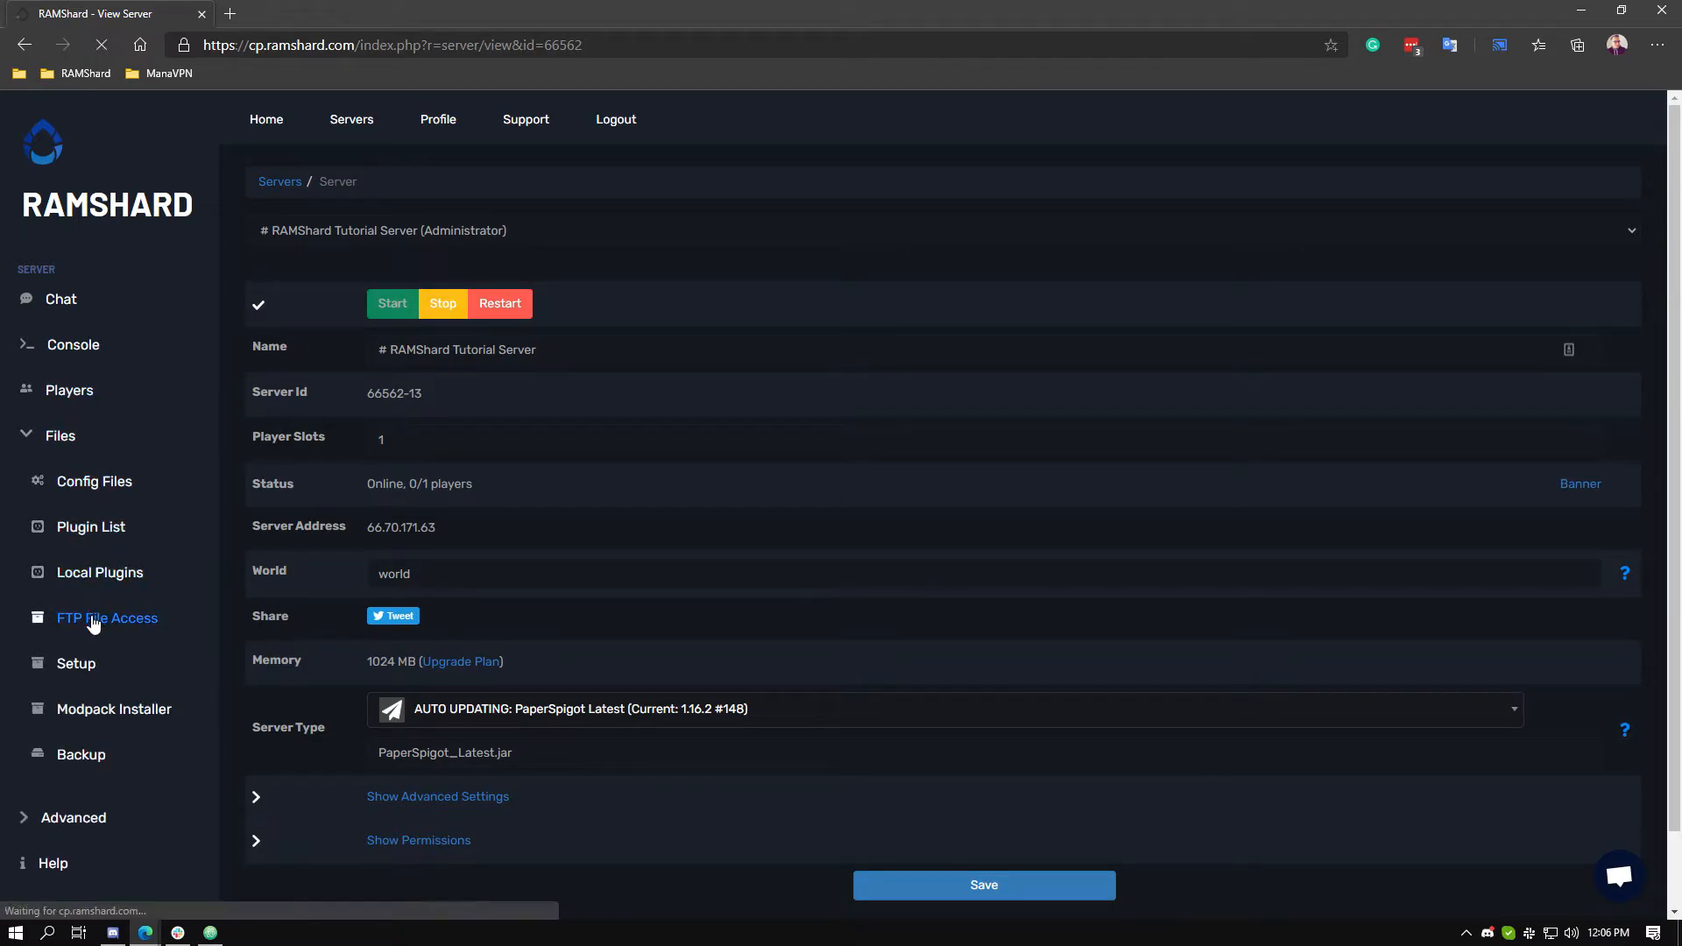
pyautogui.click(106, 617)
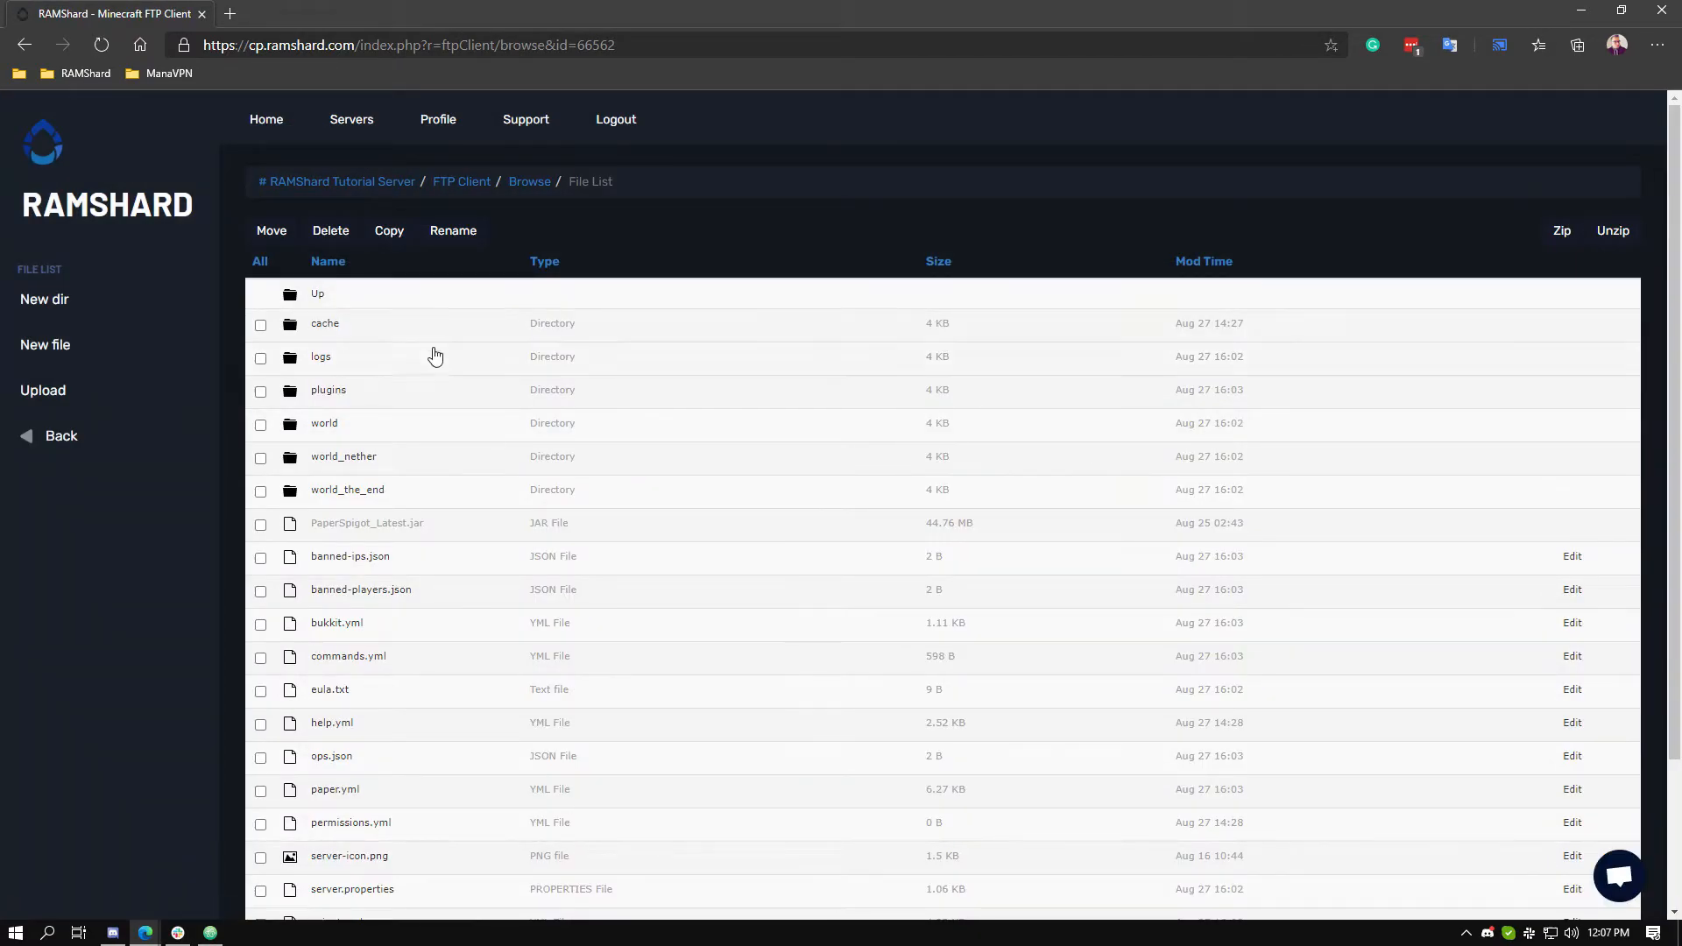
# Navigate to plugins > Automessage and begin editing config.yml
pyautogui.click(328, 389)
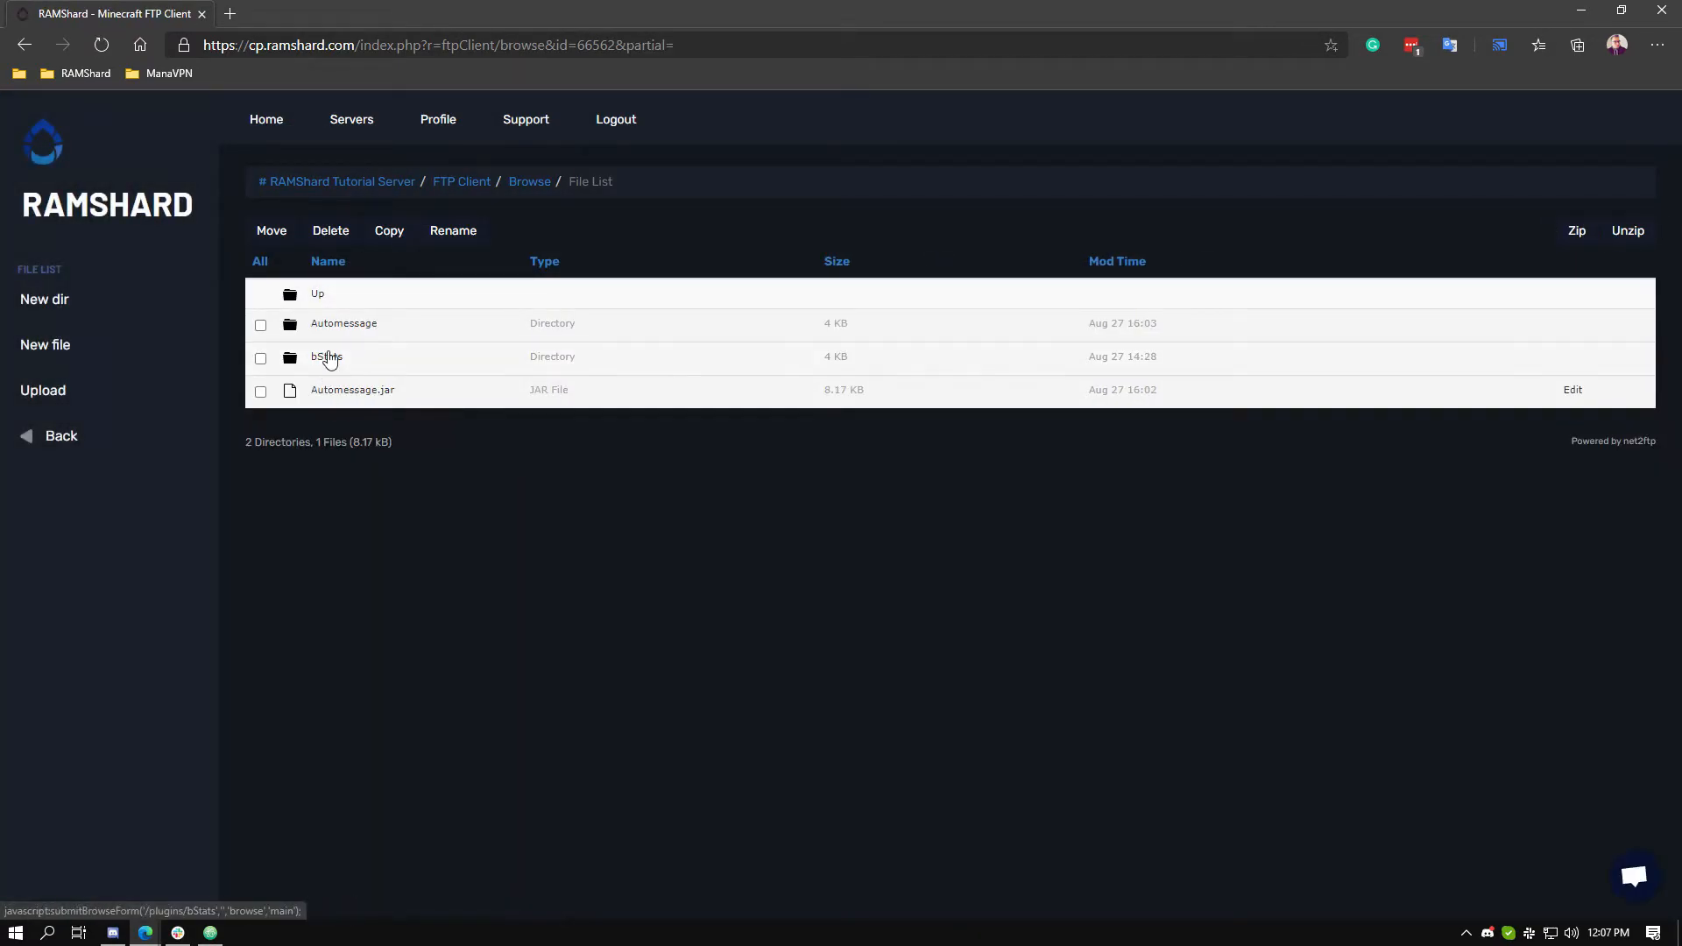
pyautogui.click(344, 322)
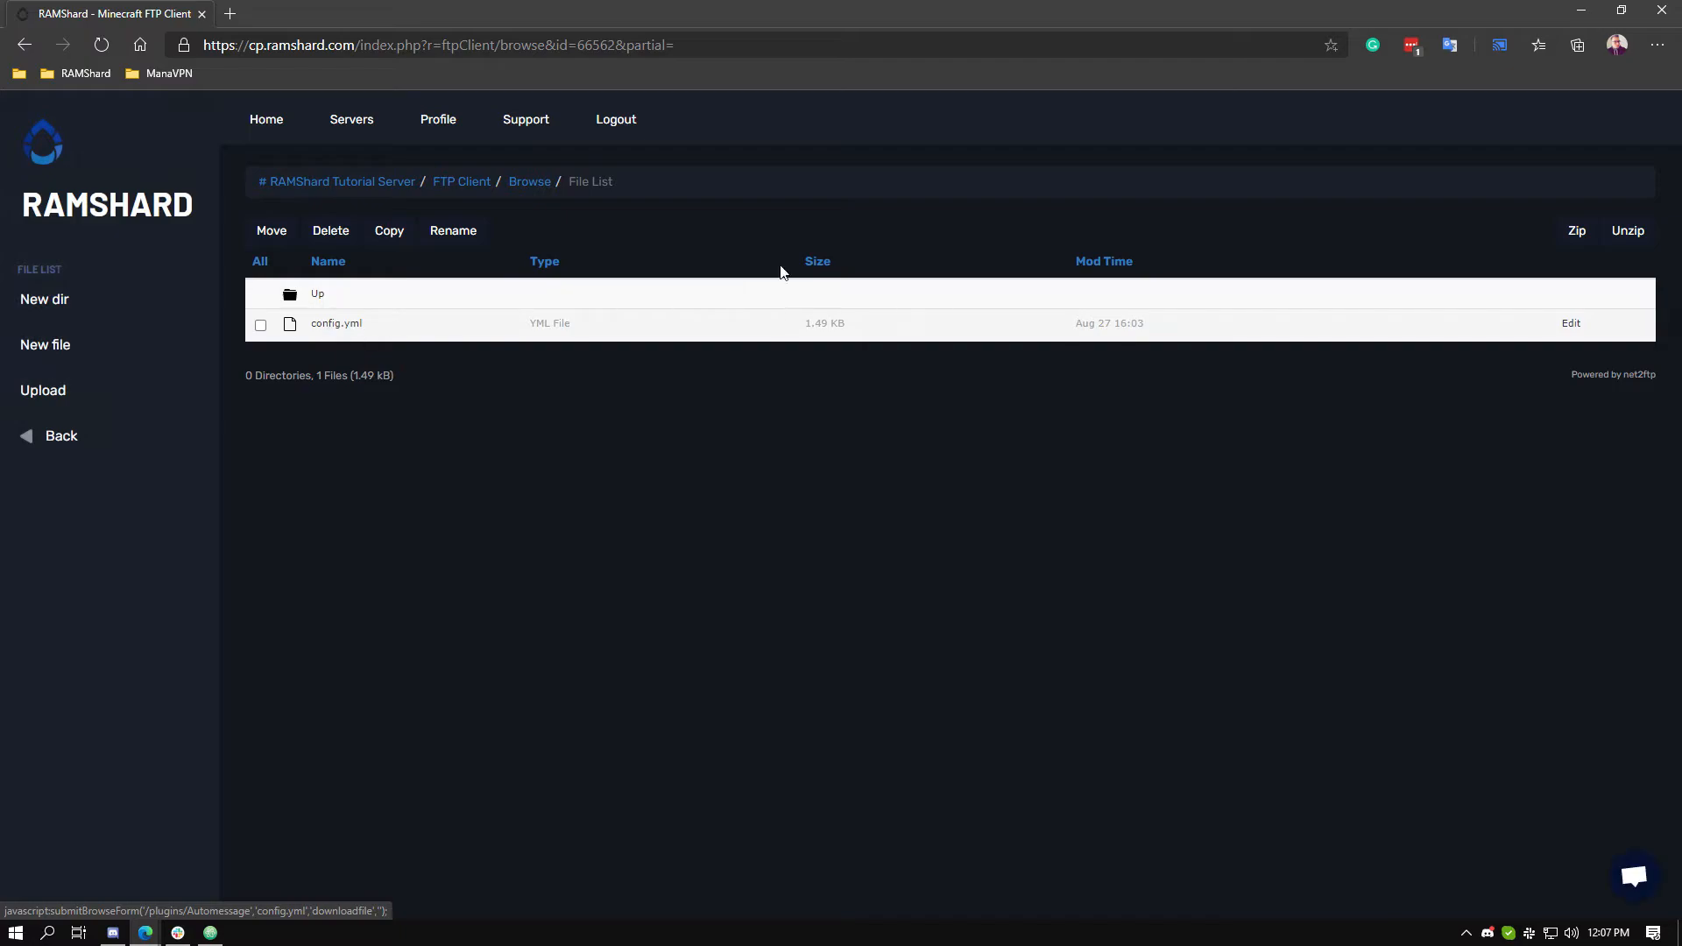
pyautogui.click(1570, 323)
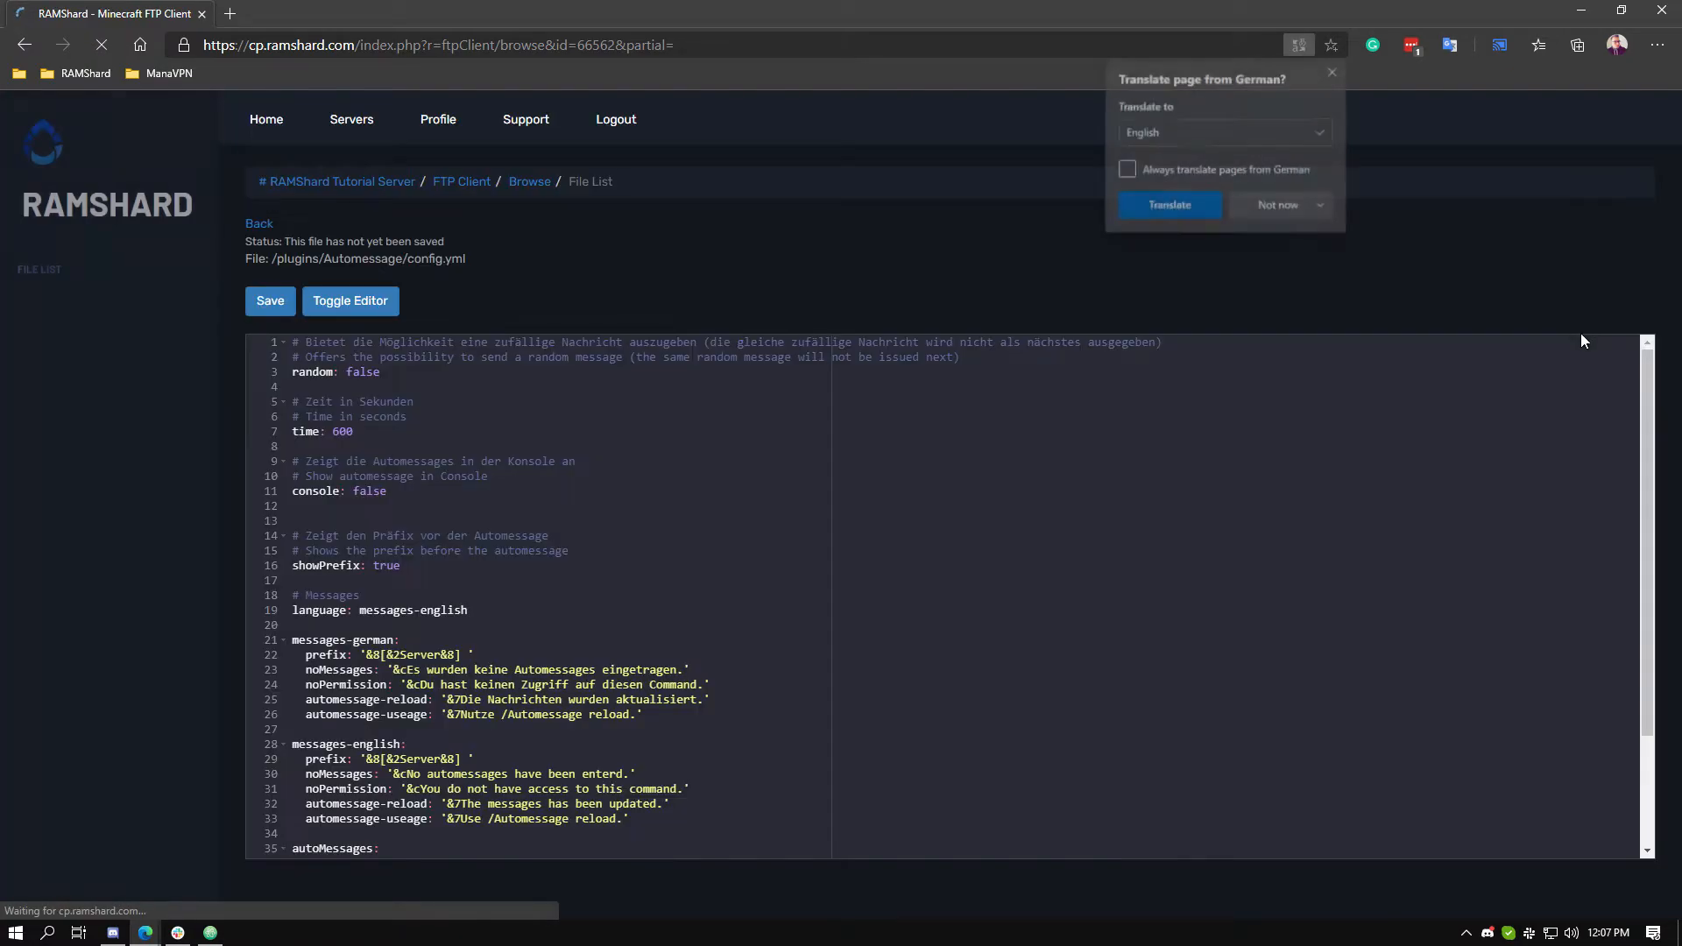
# Change the time: value in config.yml from 600 to 120 seconds
pyautogui.click(1334, 73)
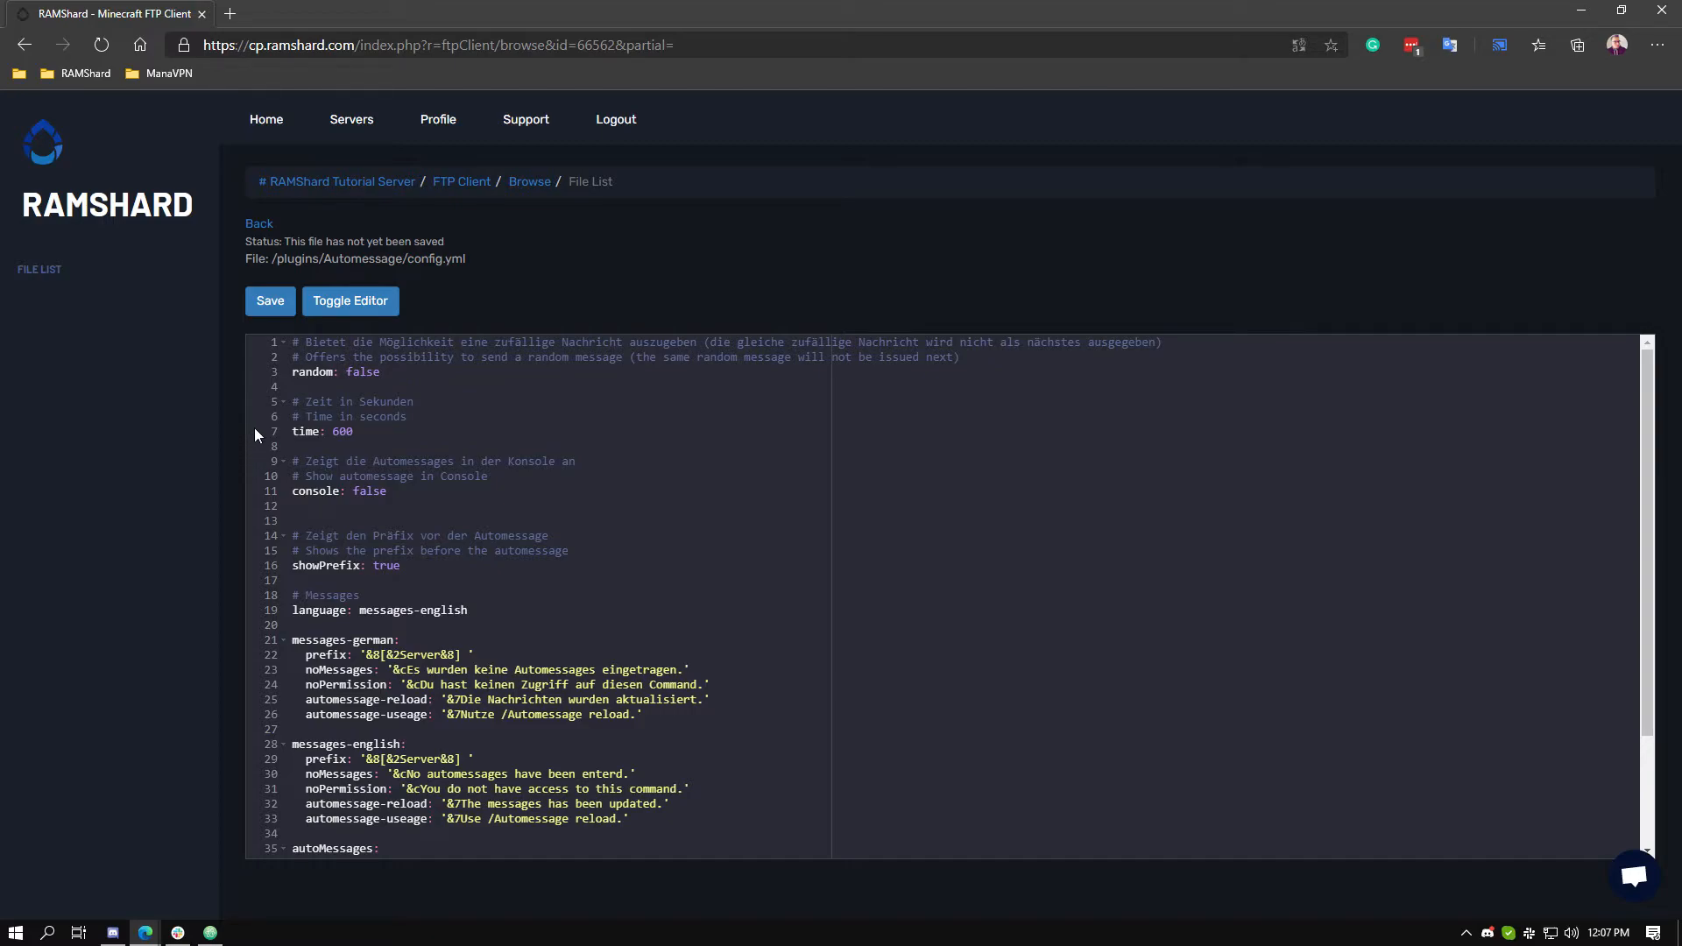
pyautogui.doubleClick(342, 431)
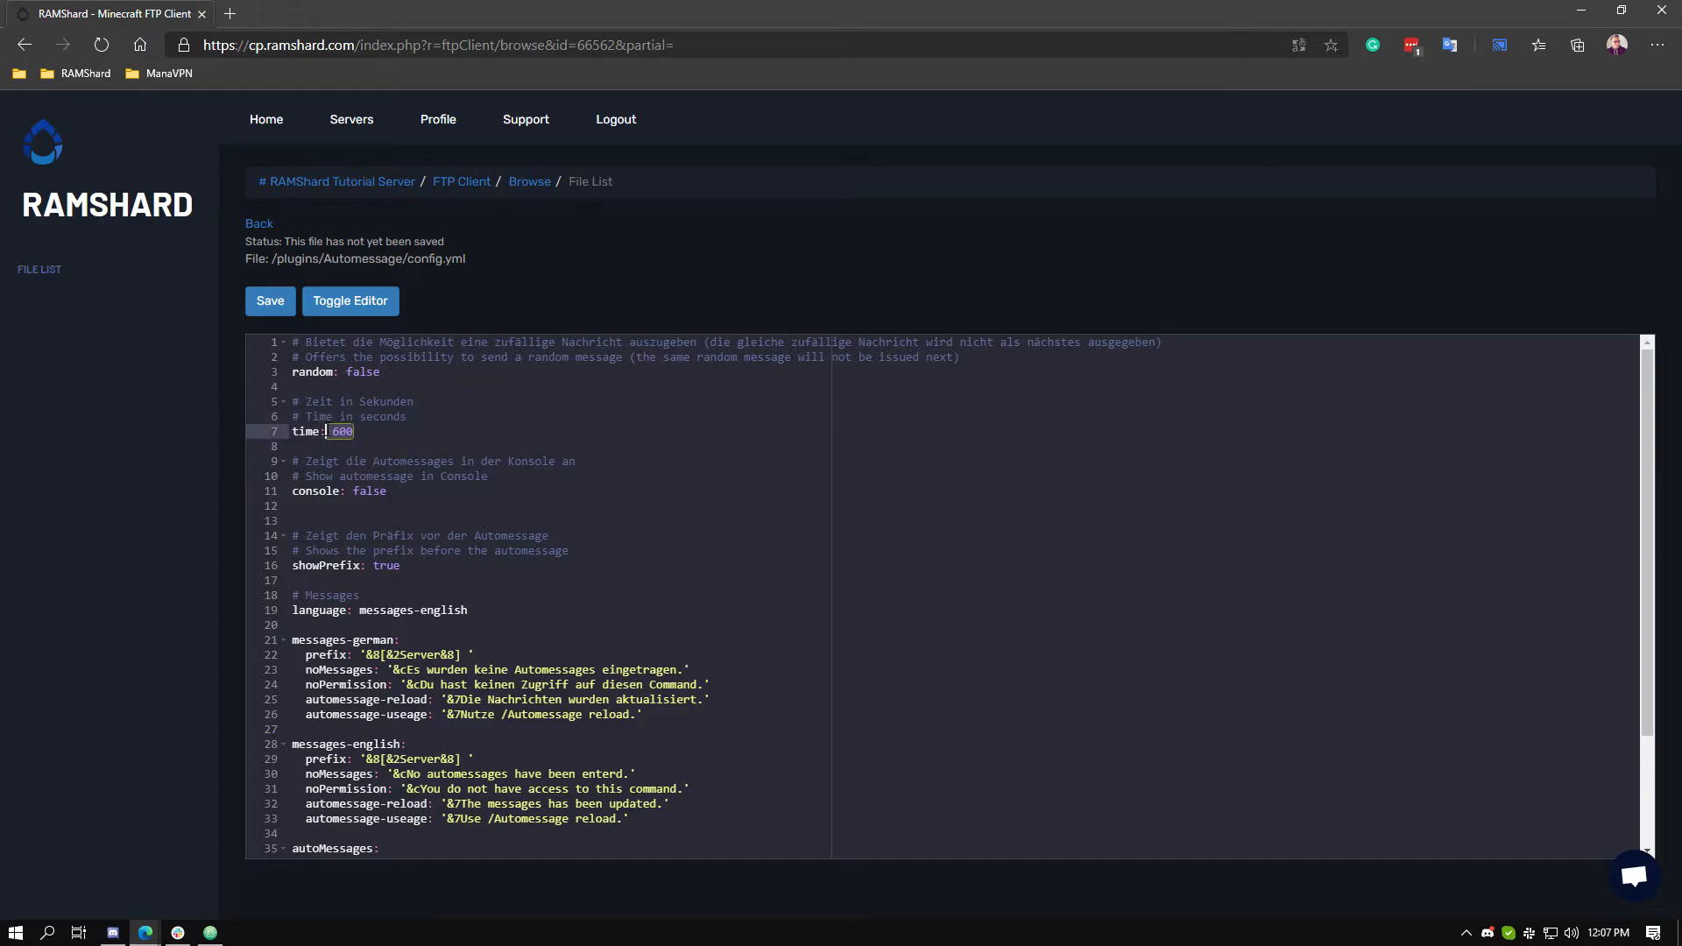
pyautogui.write('120')
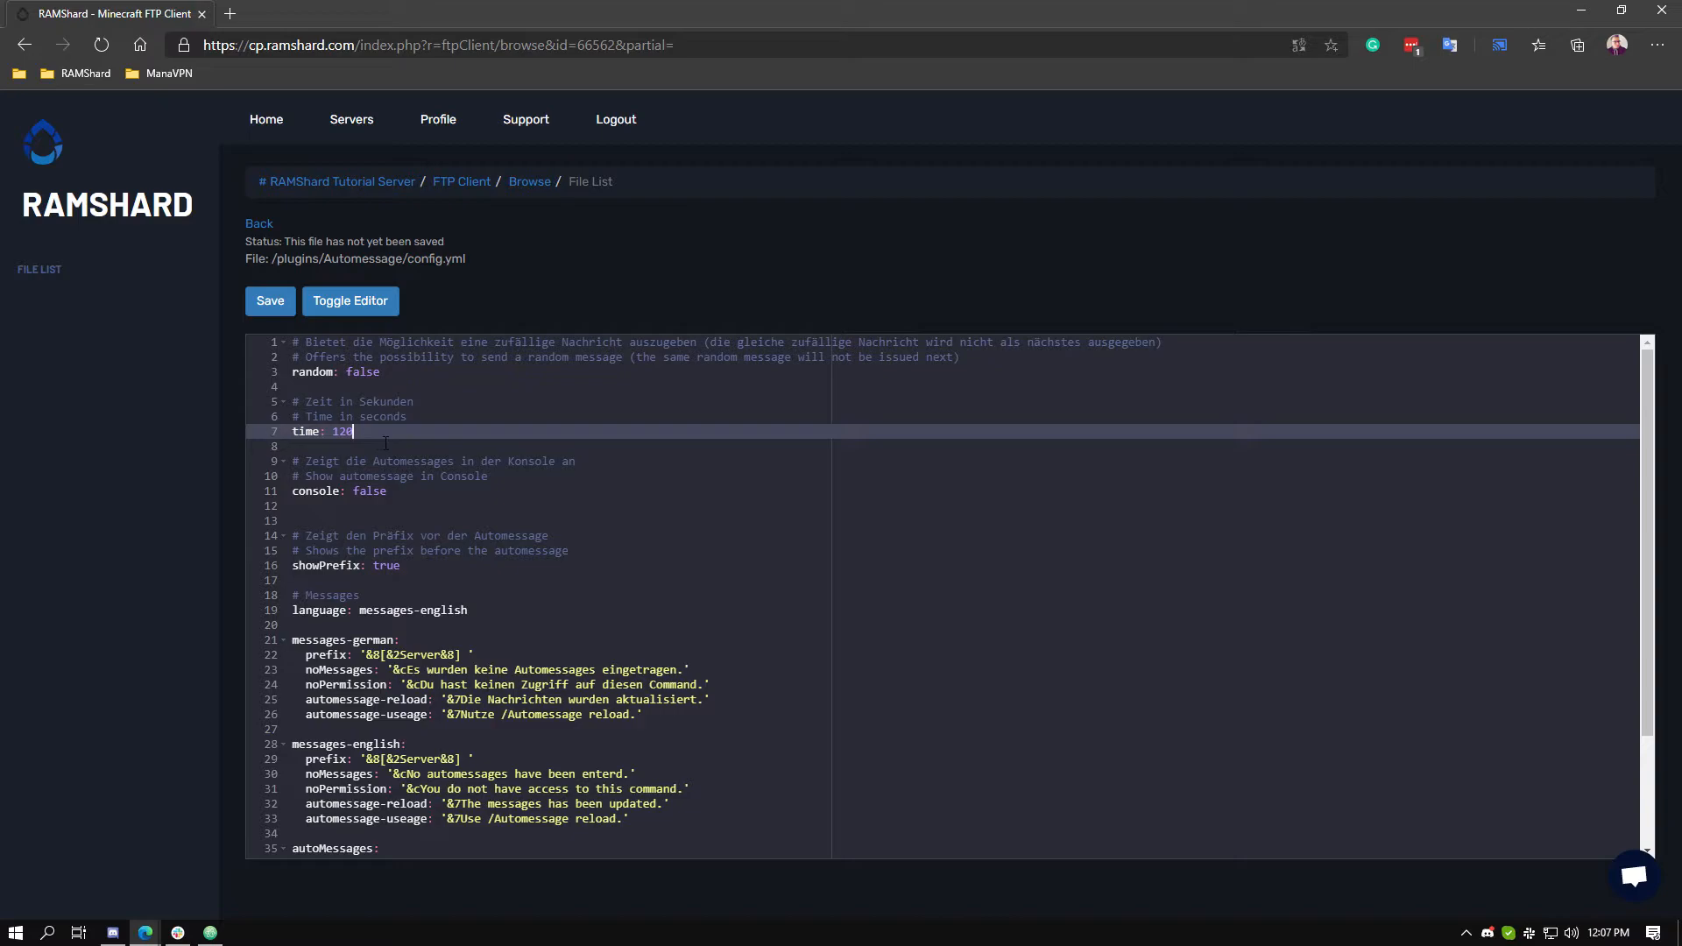
pyautogui.scroll(-3)
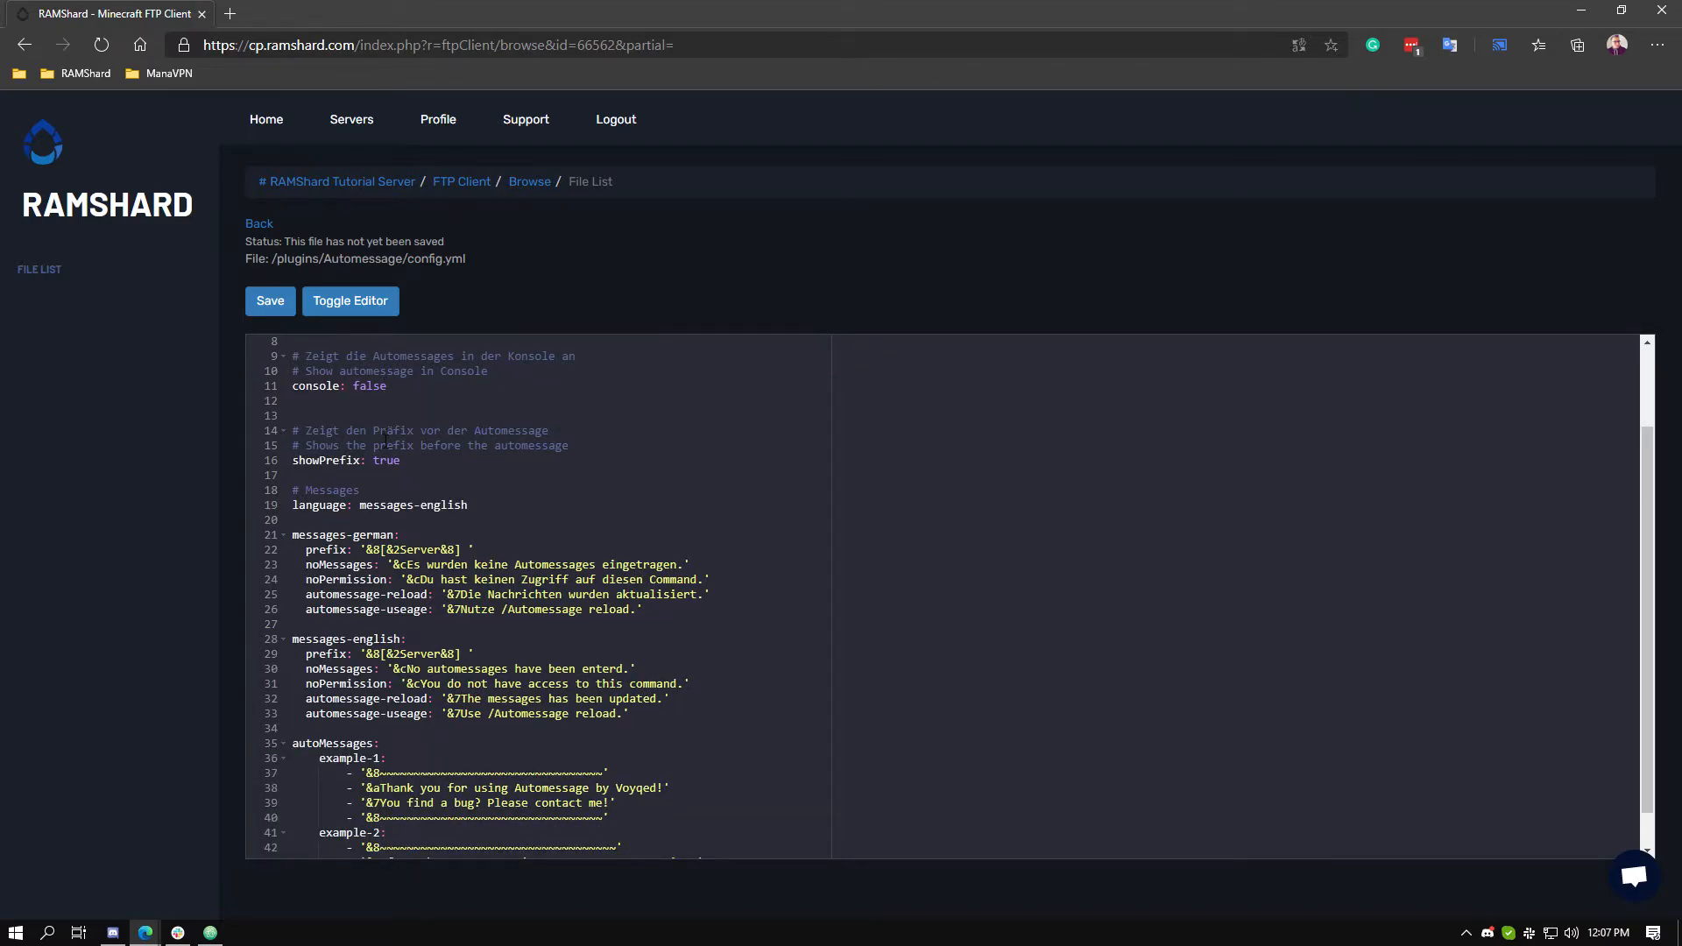
# Rename example-1 to NEW NAME with custom lines such as RAMSHARD IS THE BEST
pyautogui.scroll(-3)
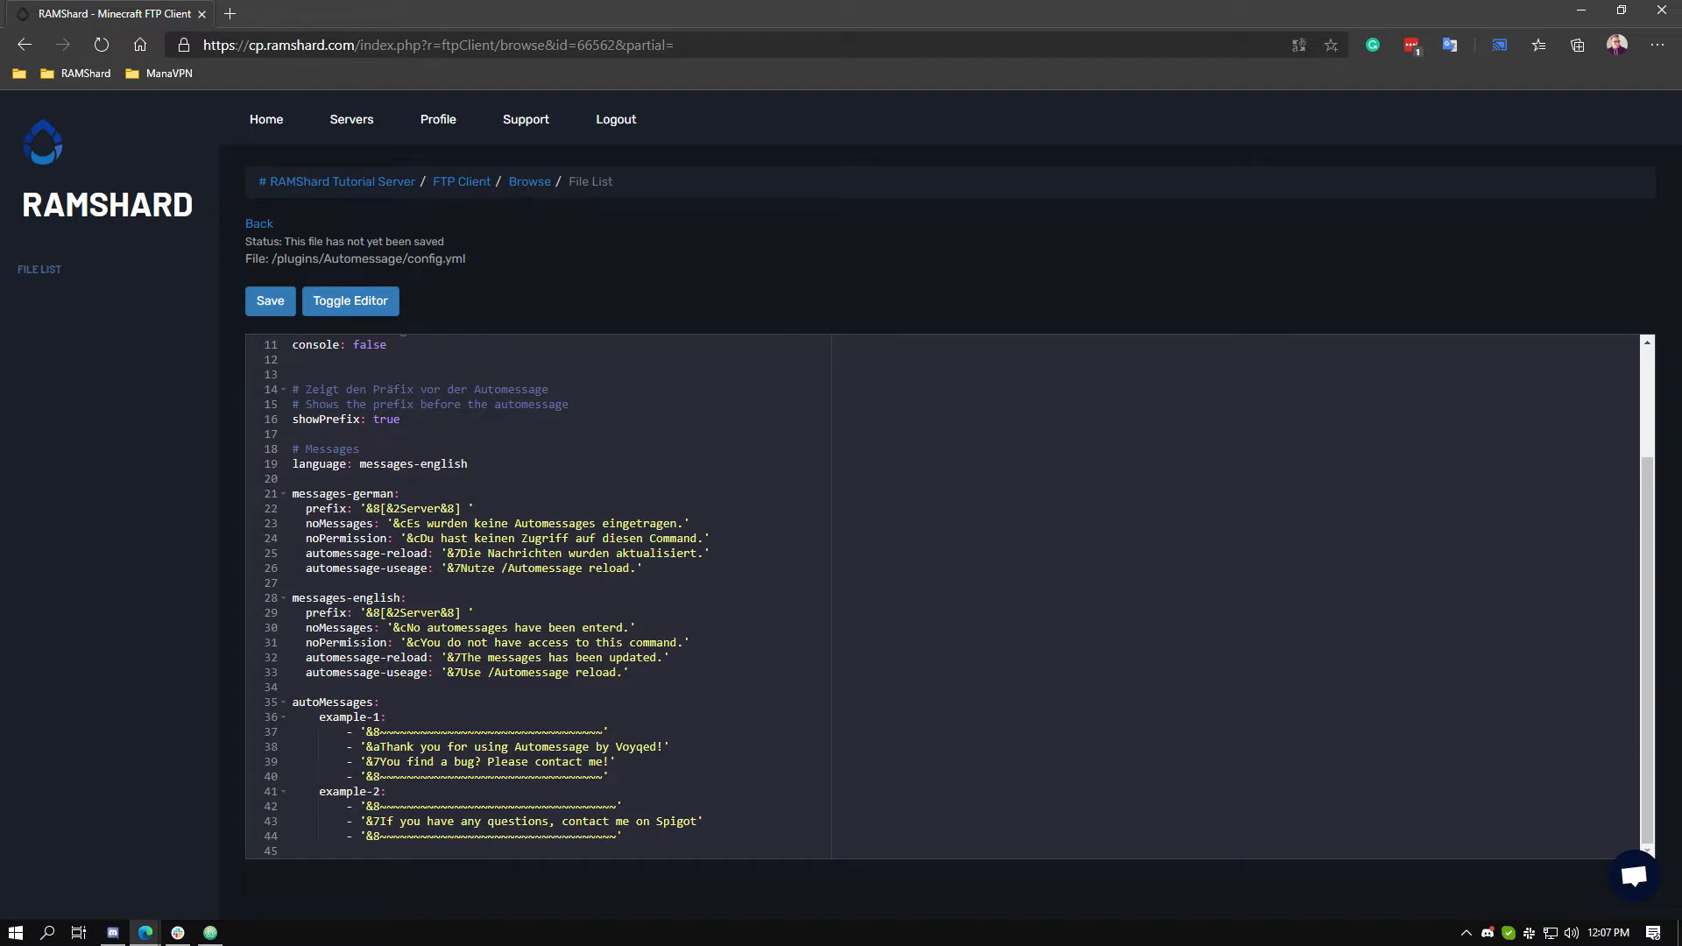
pyautogui.click(357, 717)
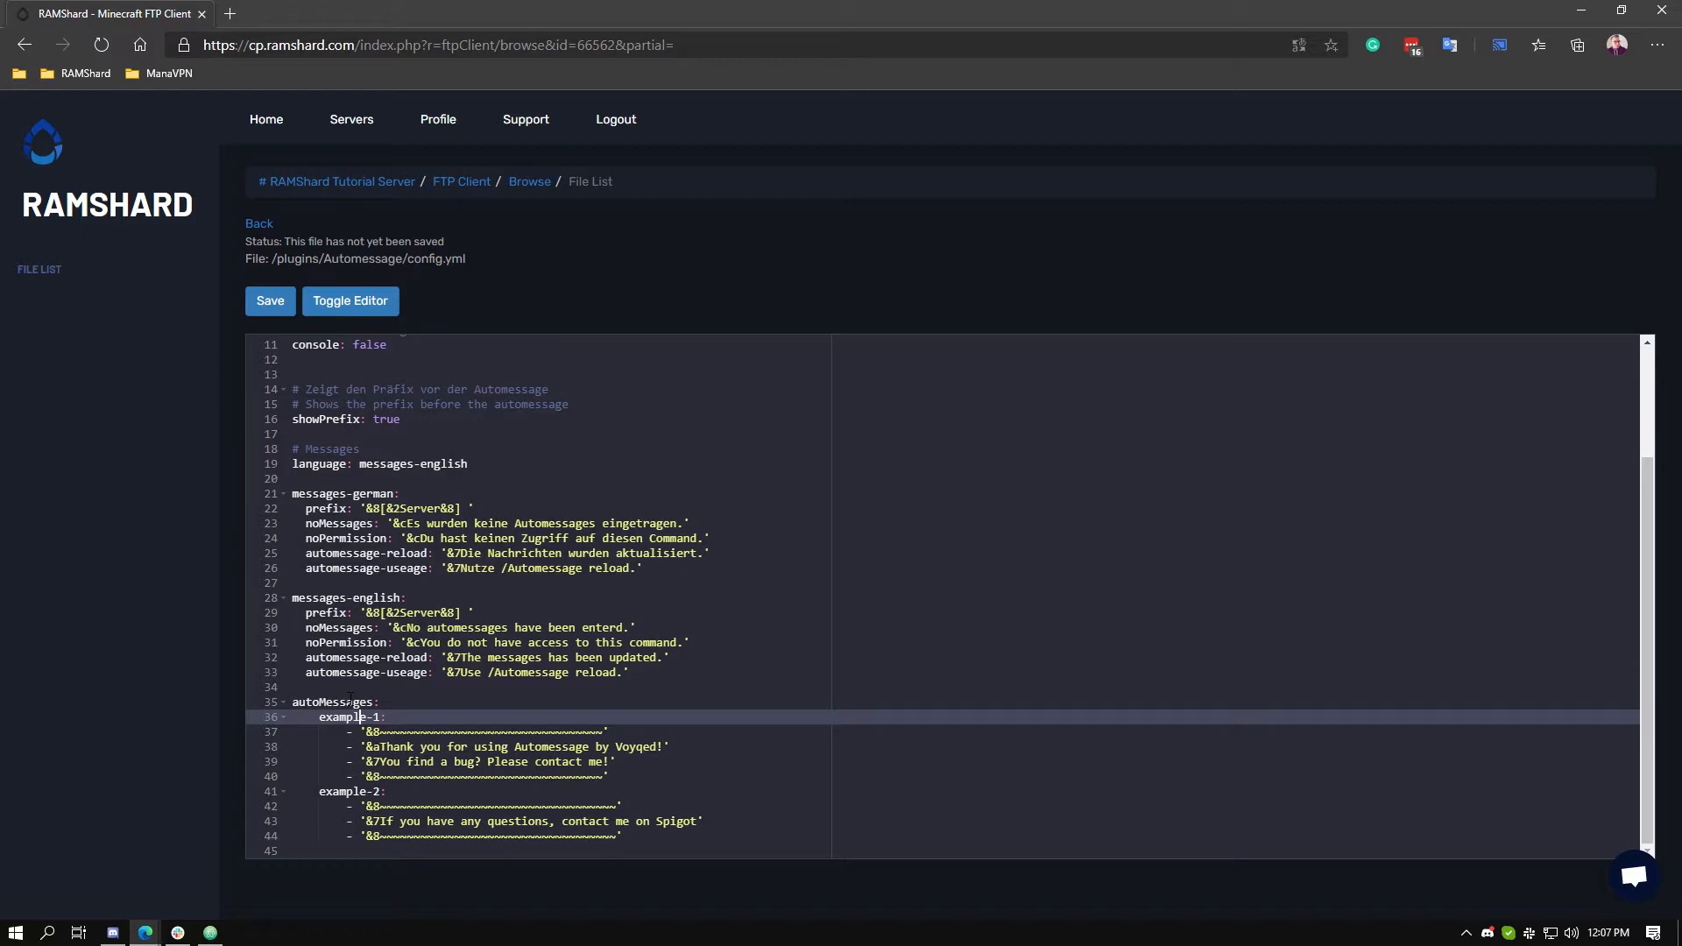
pyautogui.write('NEW NAME:')
pyautogui.click(486, 746)
pyautogui.write("- '&aKEVIN WAS HERE")
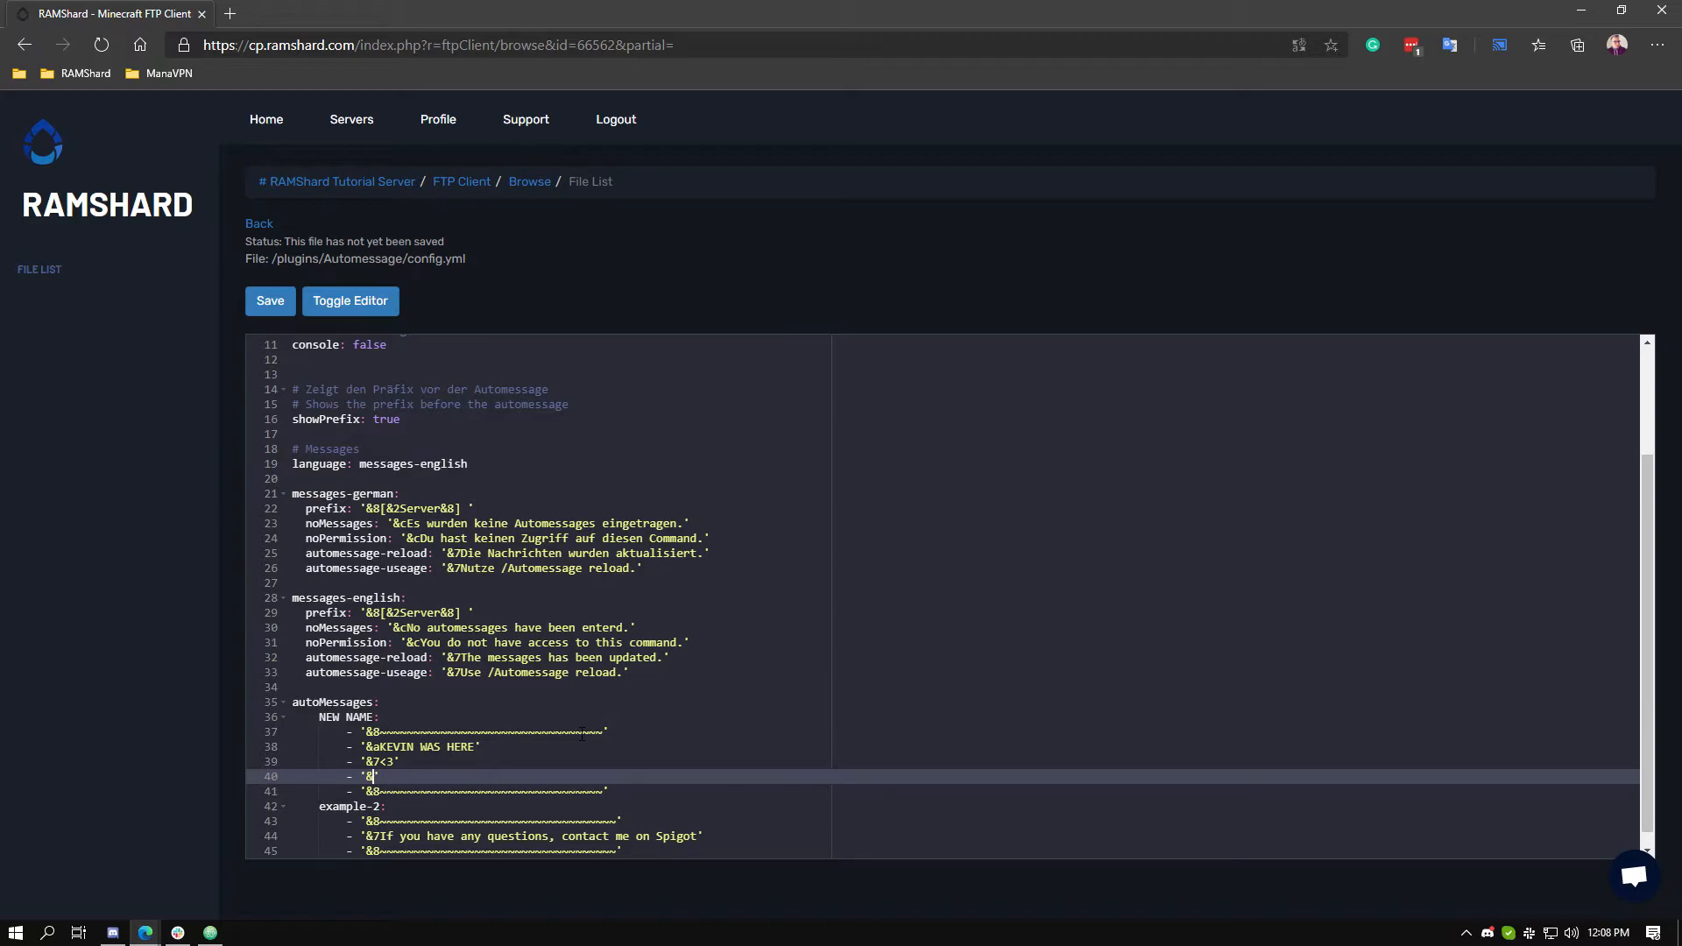
pyautogui.write('bRAMSHARD IS THE BEST')
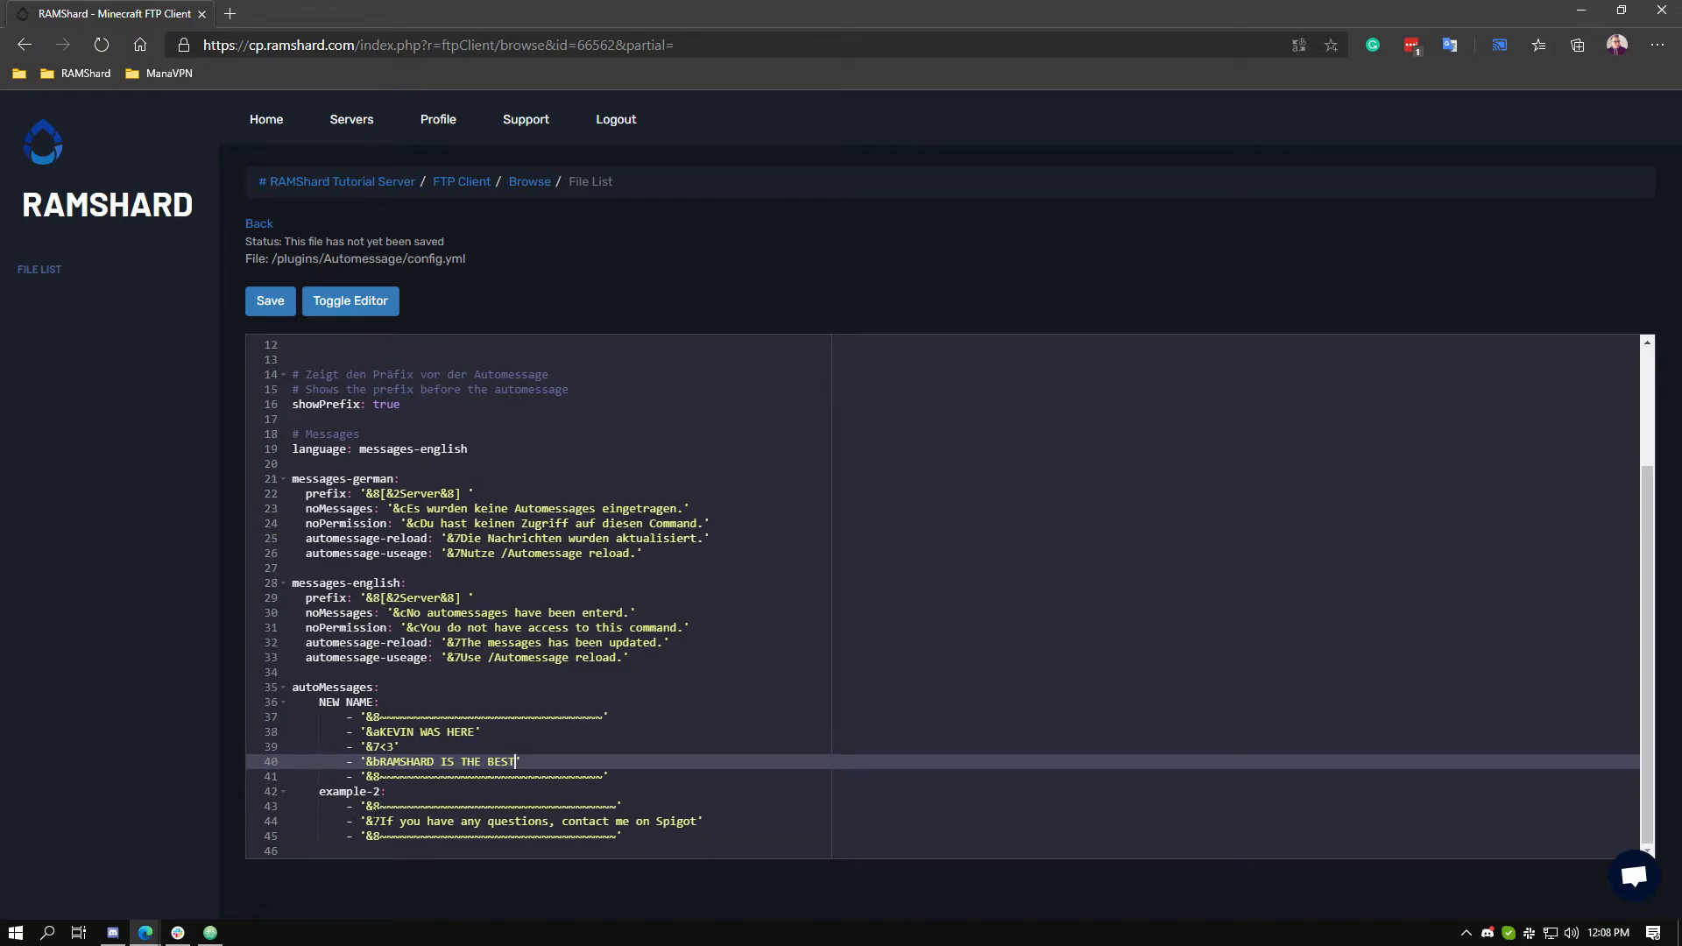
pyautogui.click(624, 835)
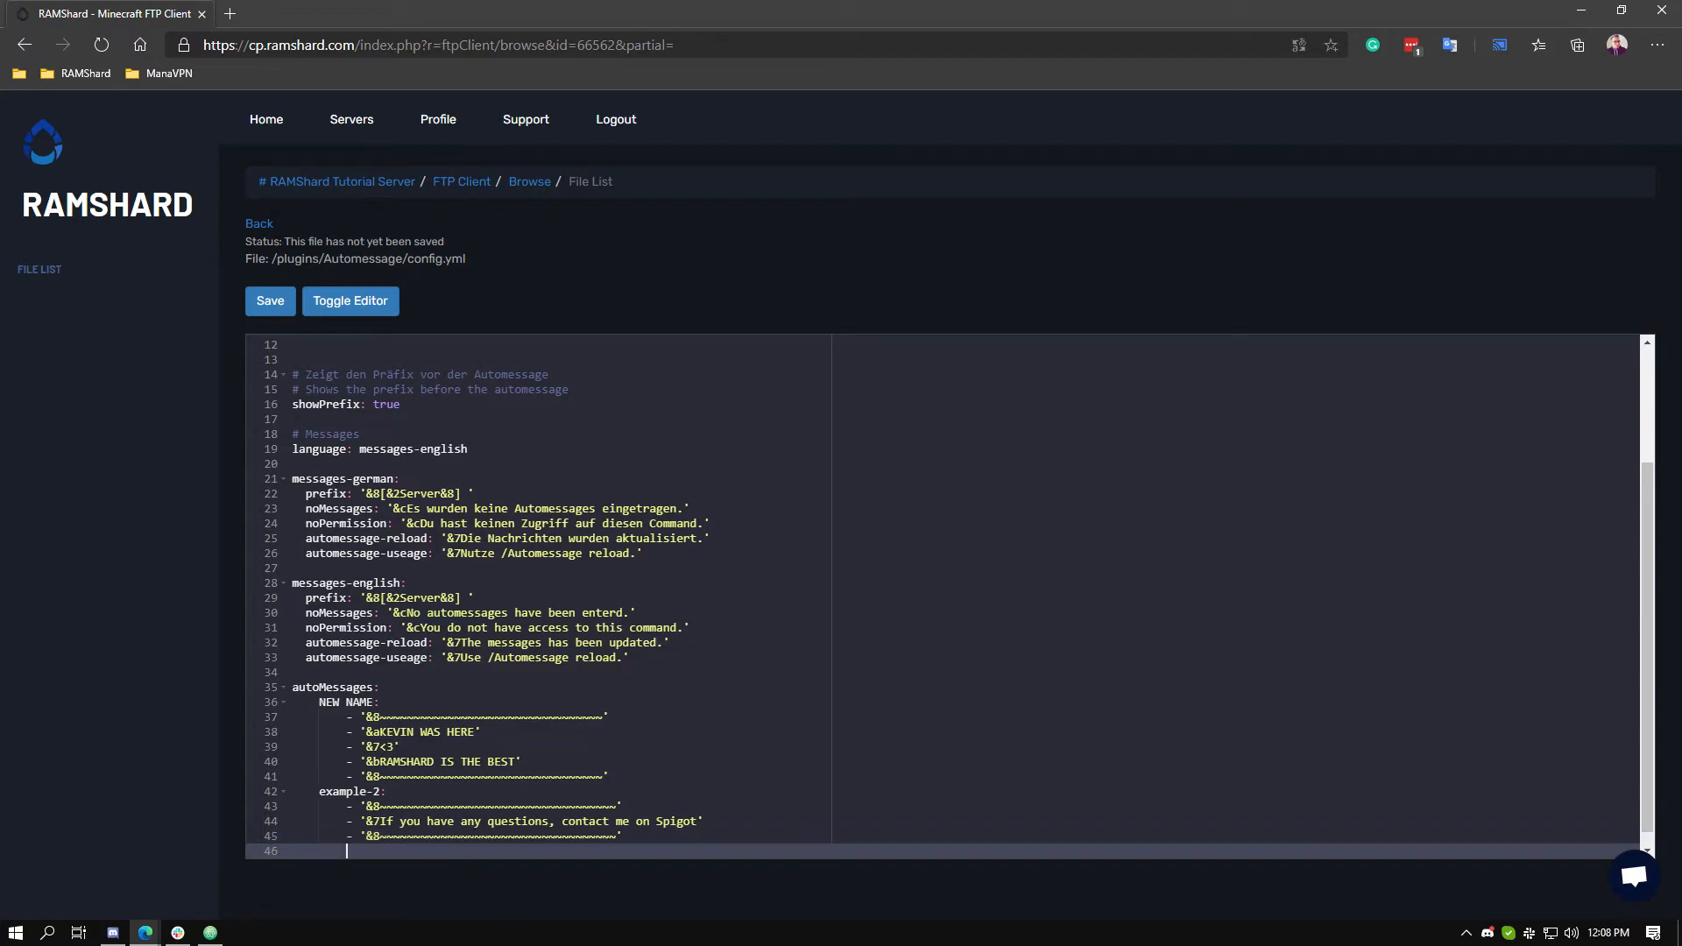
# Add a NEWMESSAGE: group after example-2 with a first list entry begun
pyautogui.write('NEWME')
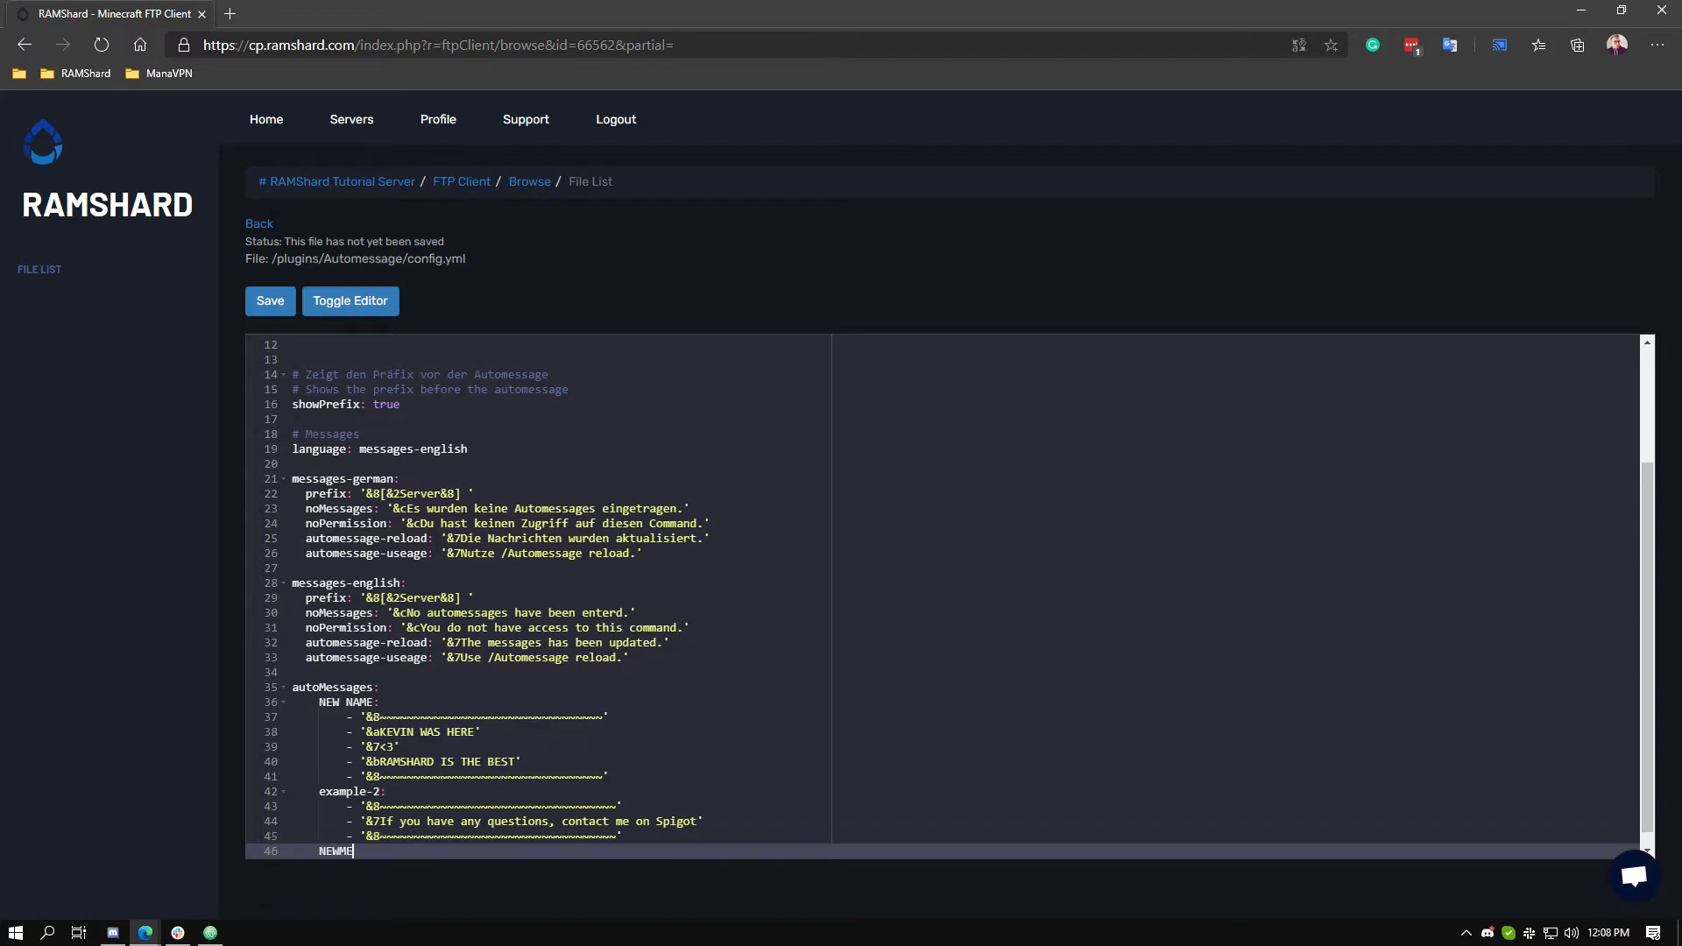
pyautogui.write('SSAGE:')
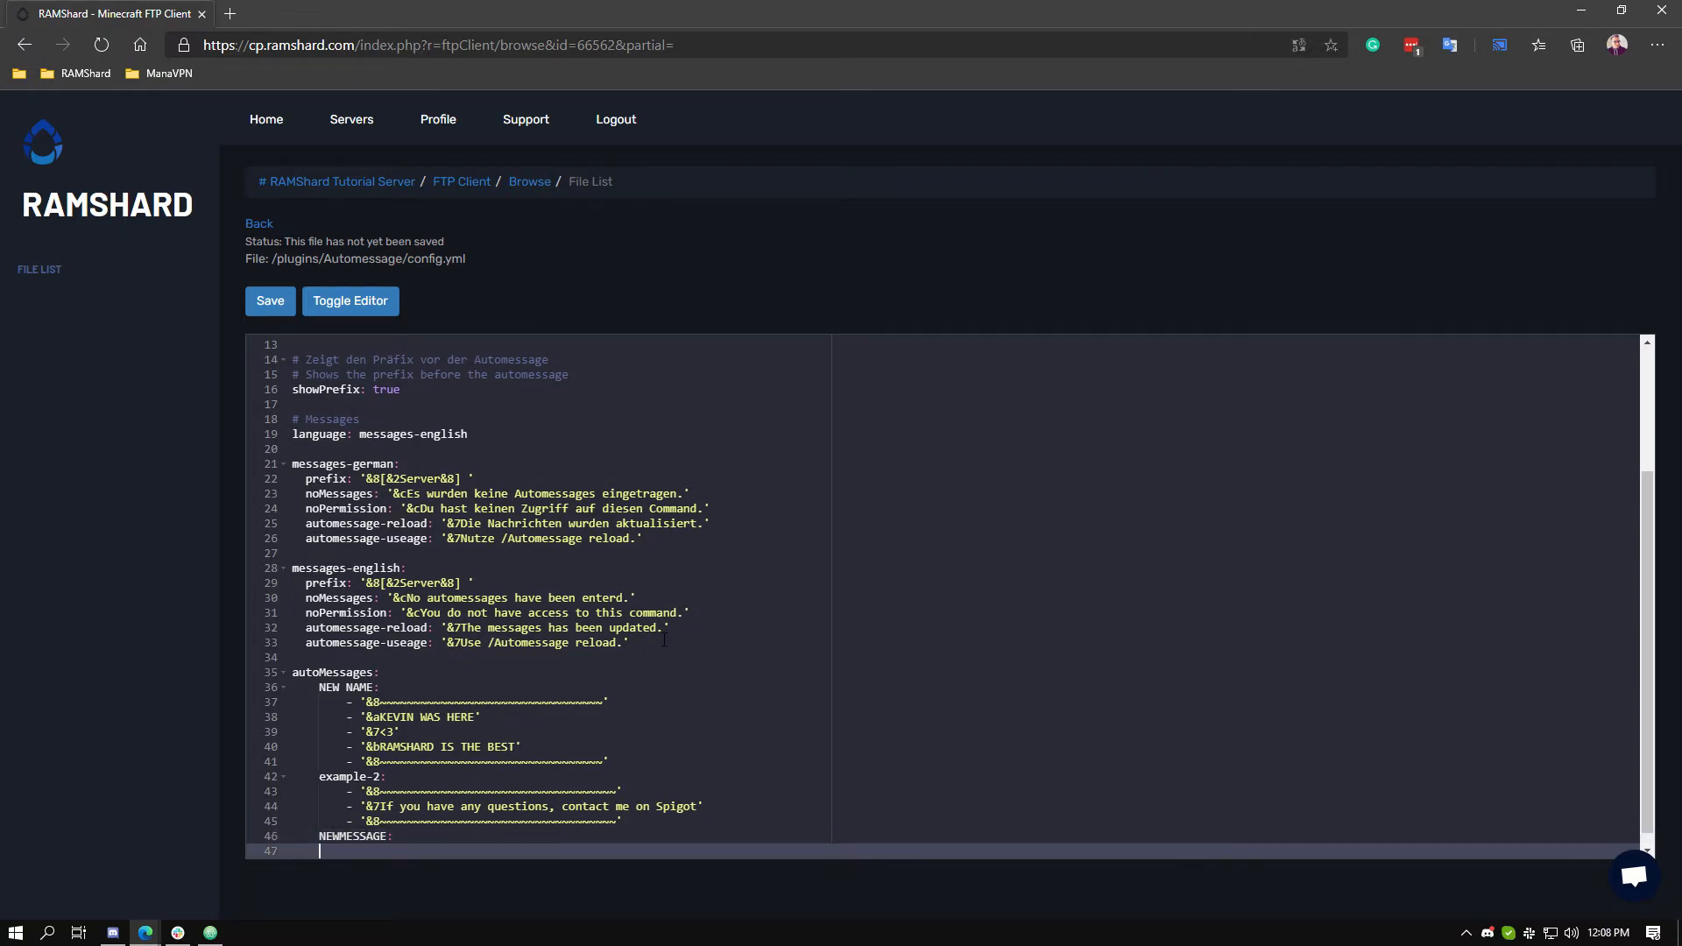
pyautogui.write("- '~~")
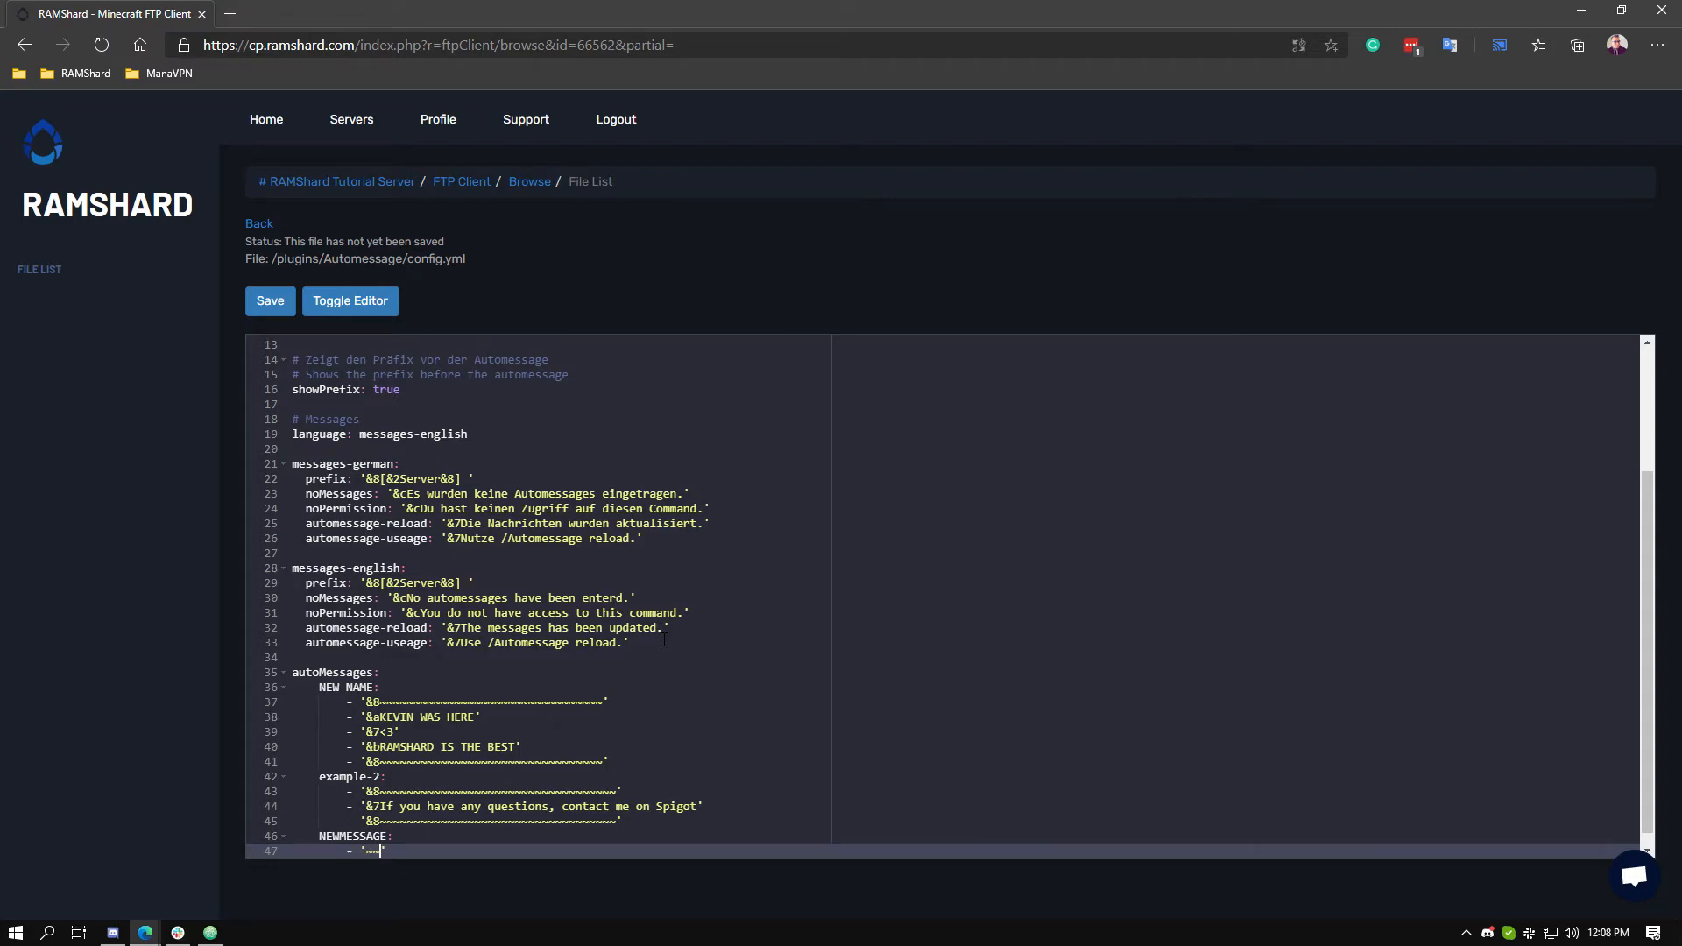
pyautogui.scroll(3)
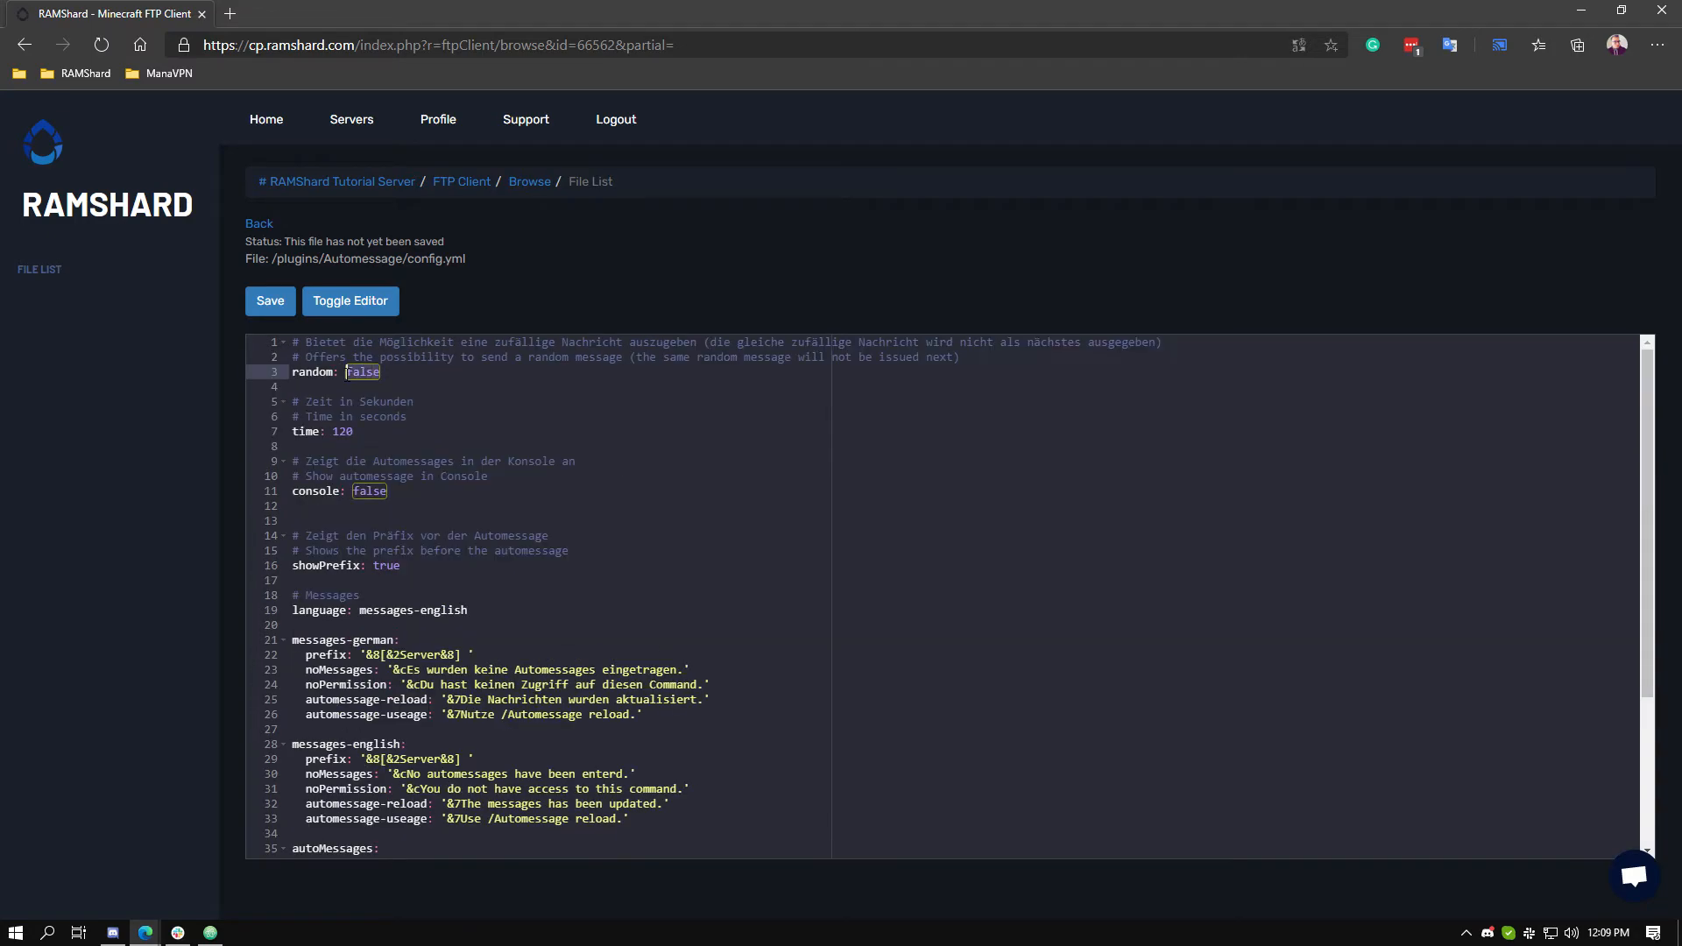
# Leave random: false, save config.yml and return to the server overview page
pyautogui.write('true')
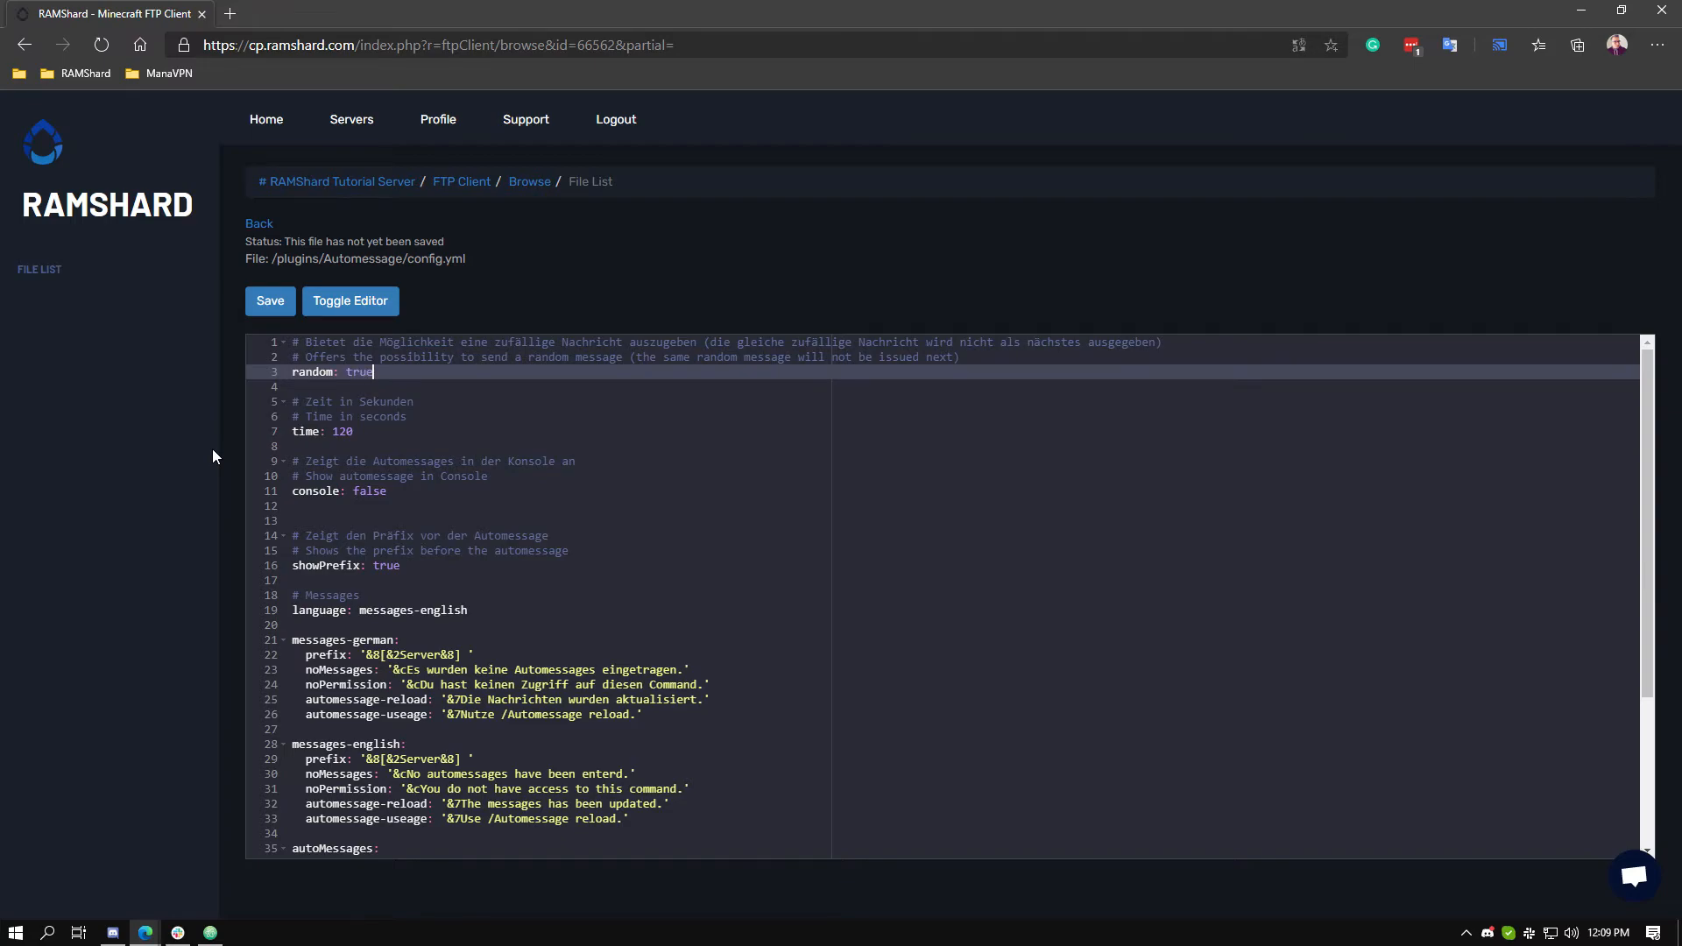
pyautogui.press('Backspace')
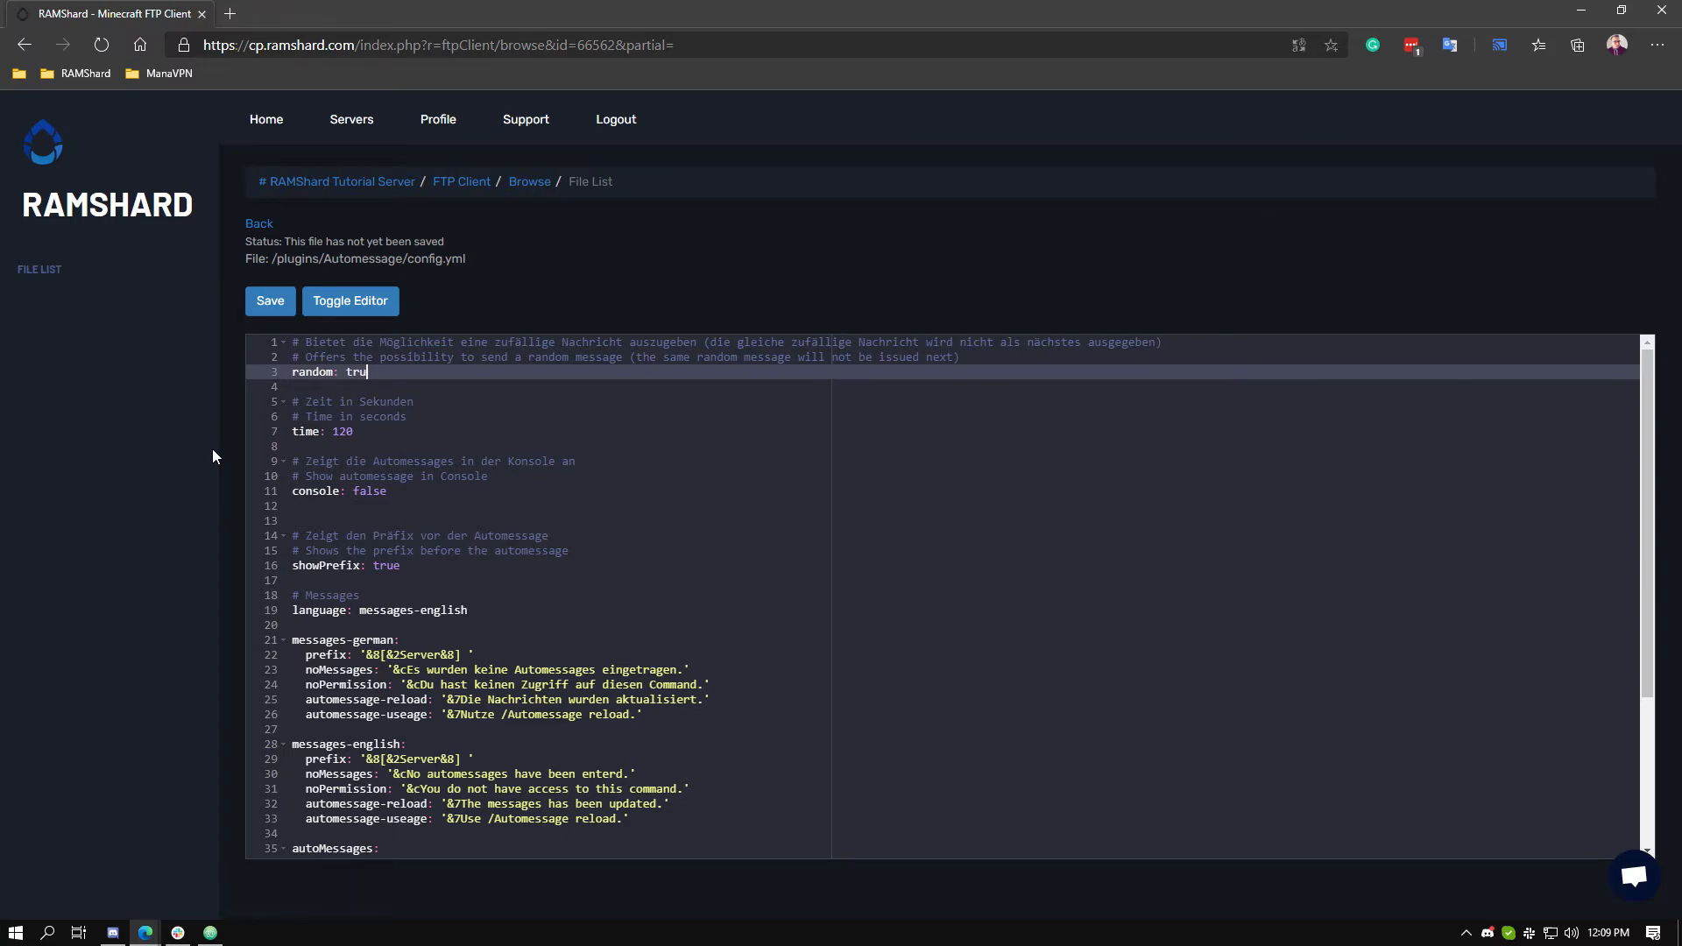
pyautogui.write('false')
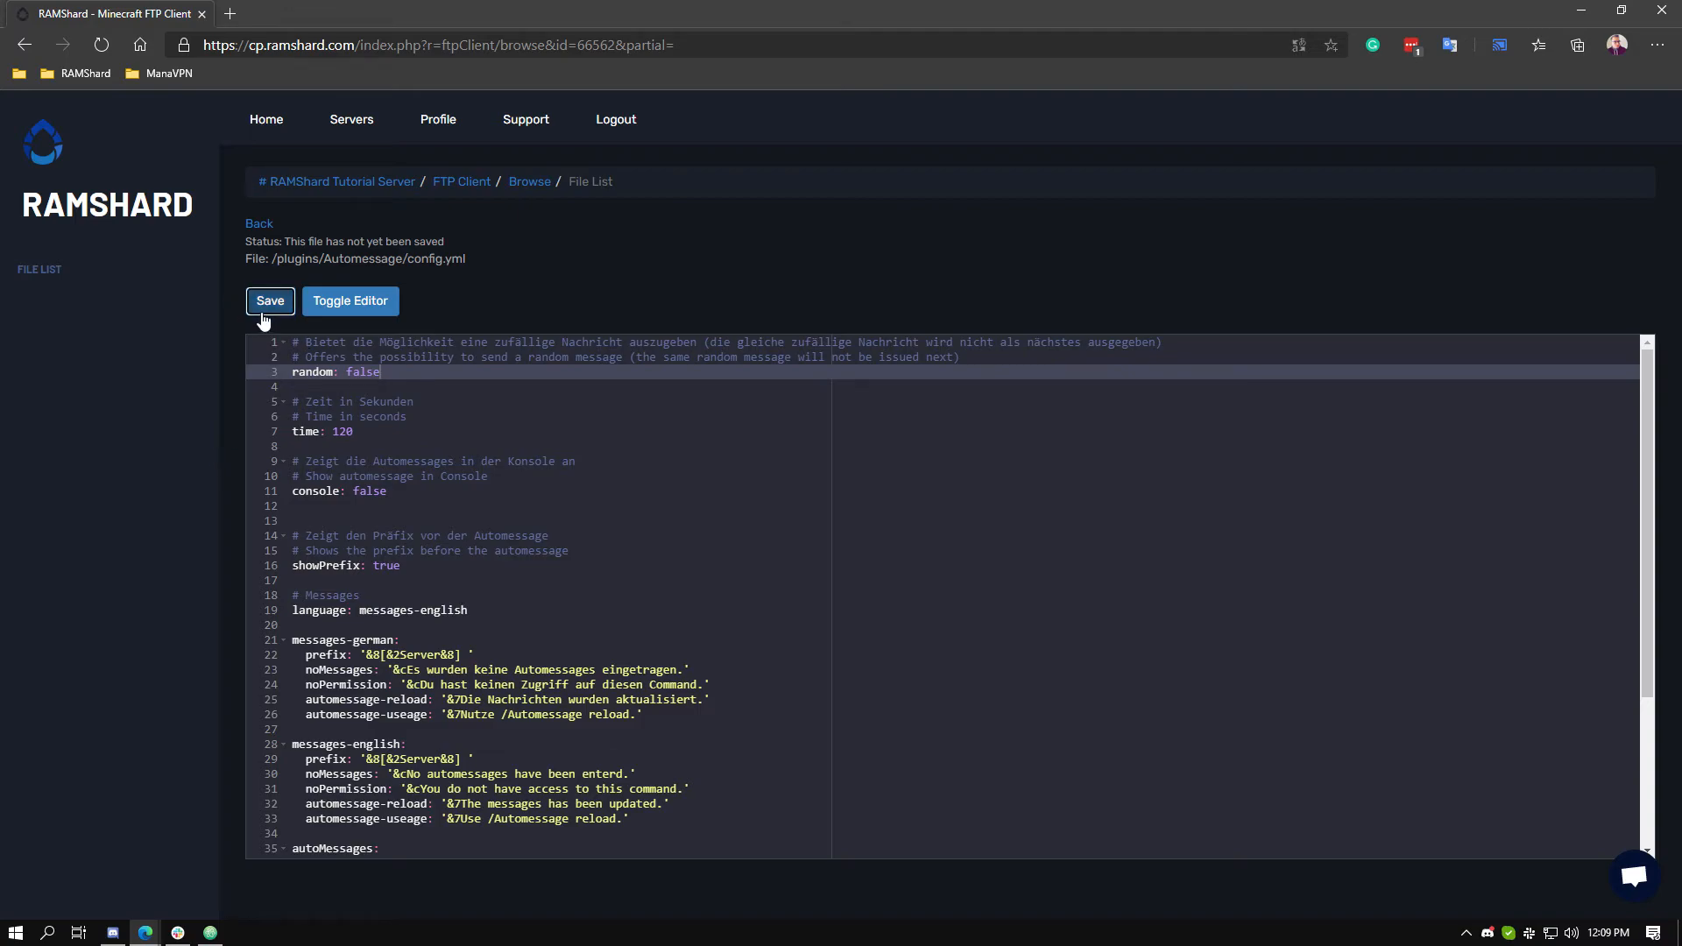
pyautogui.click(270, 300)
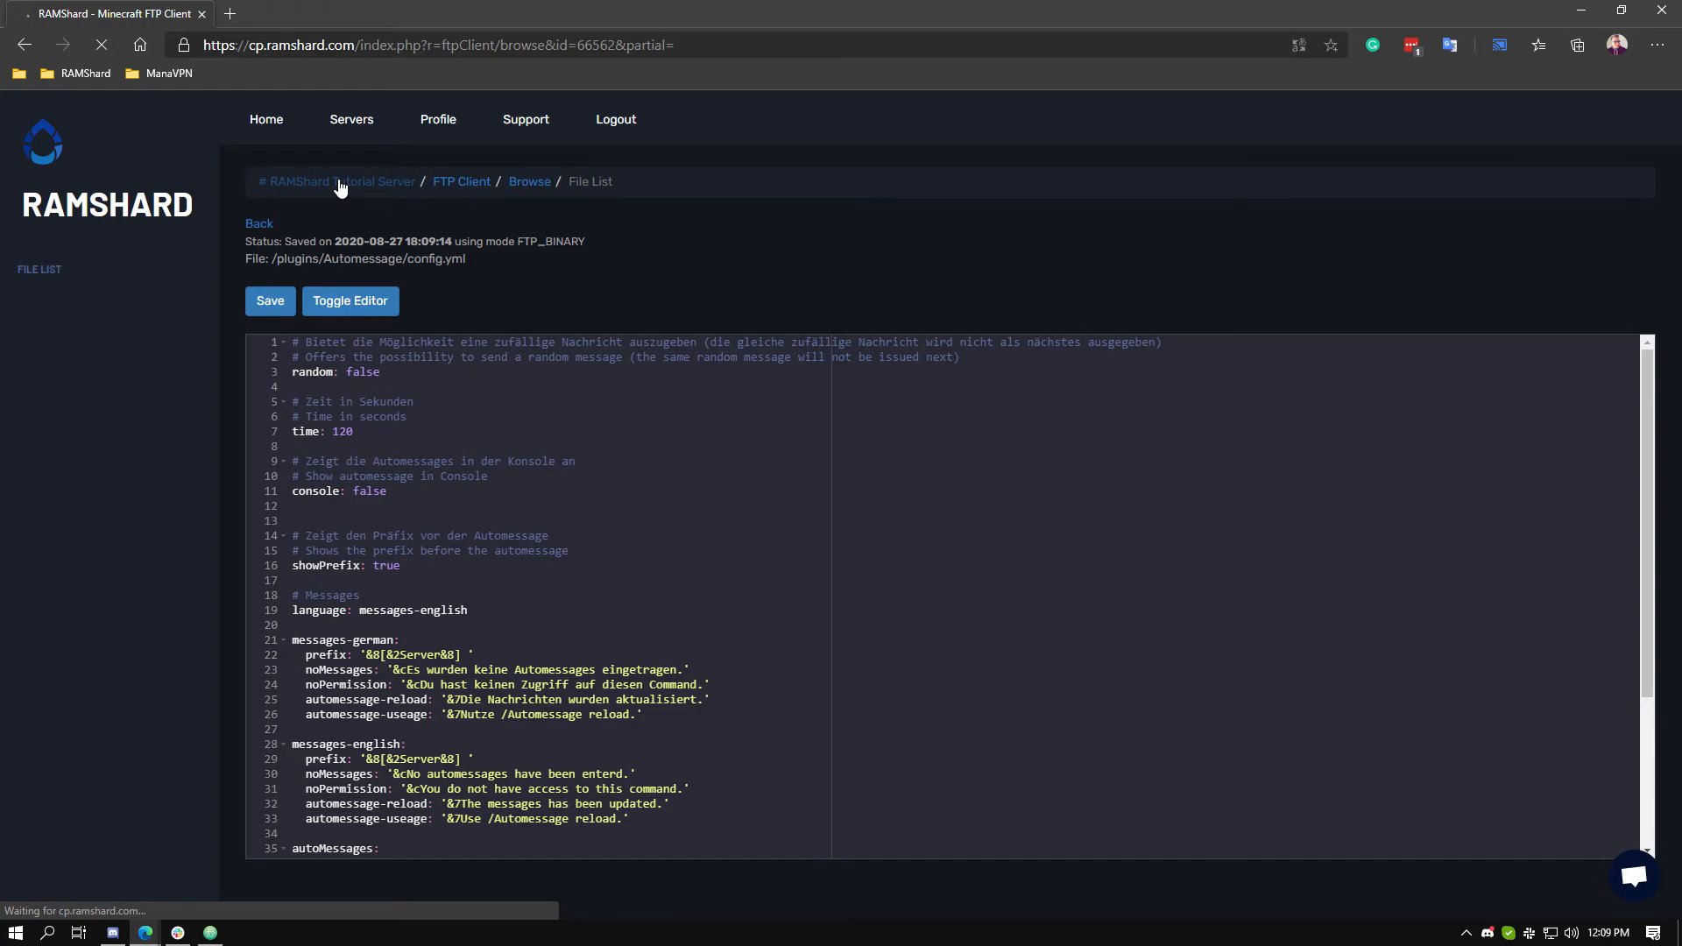
pyautogui.click(336, 181)
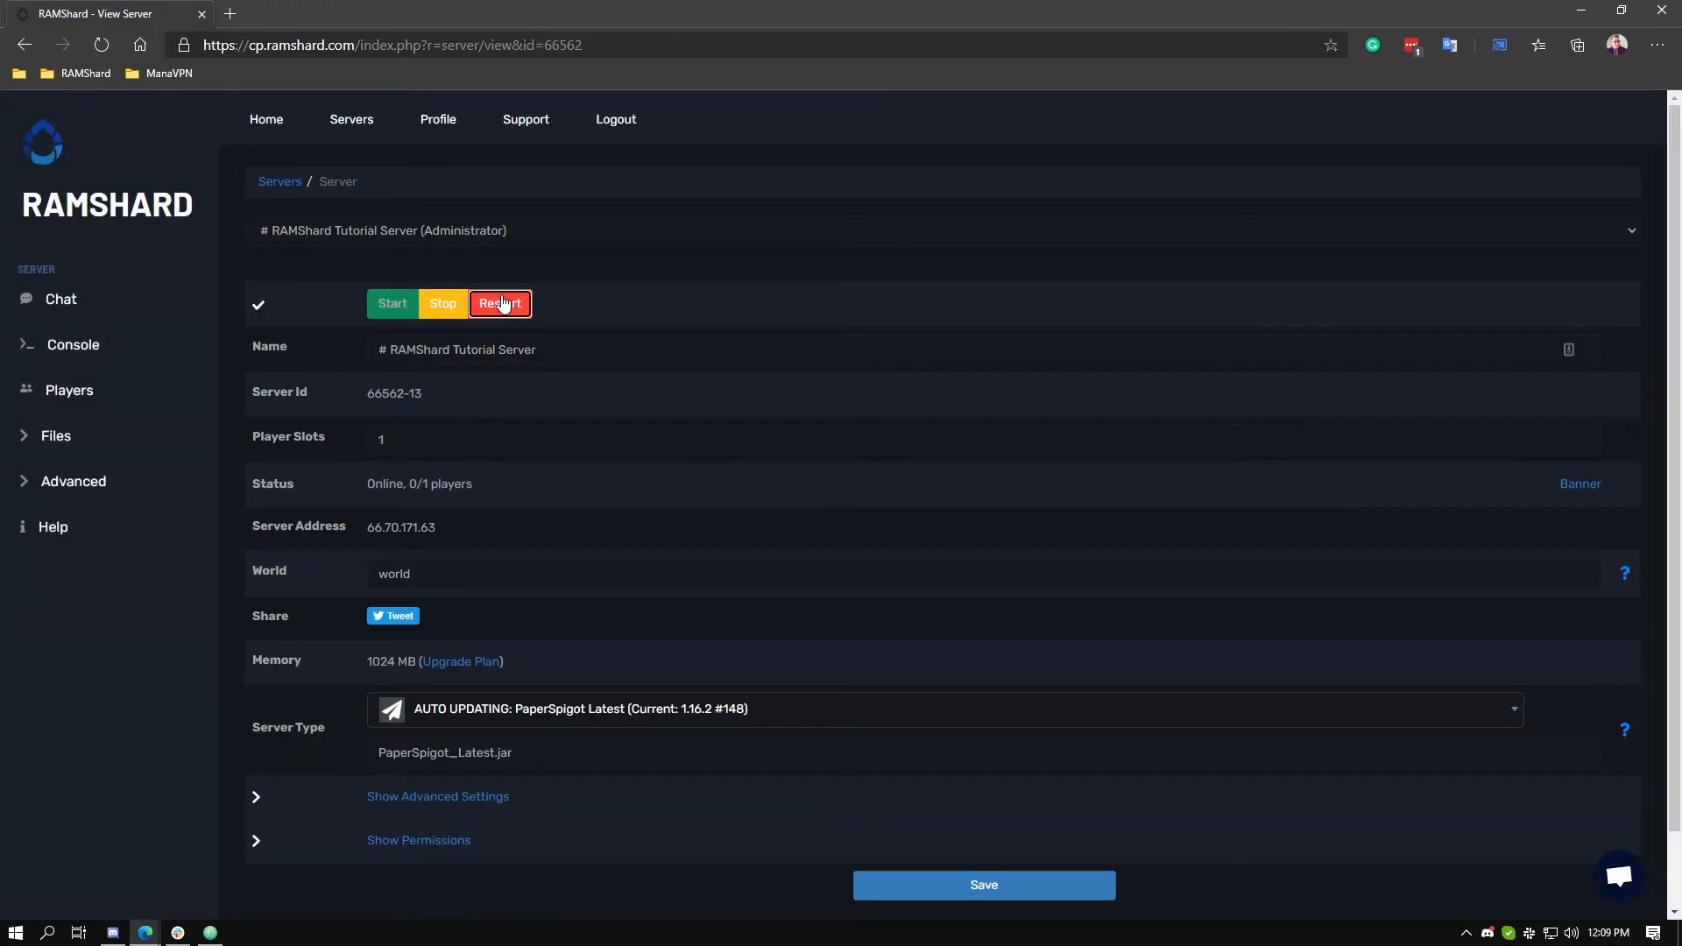